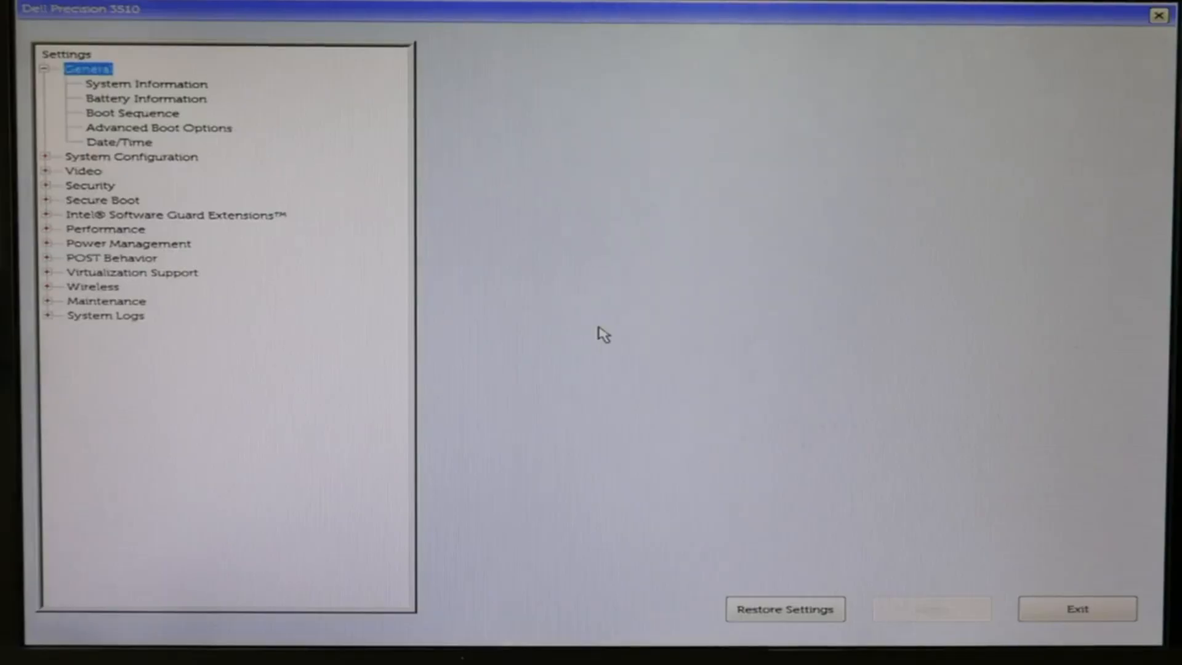
pyautogui.moveTo(297, 252)
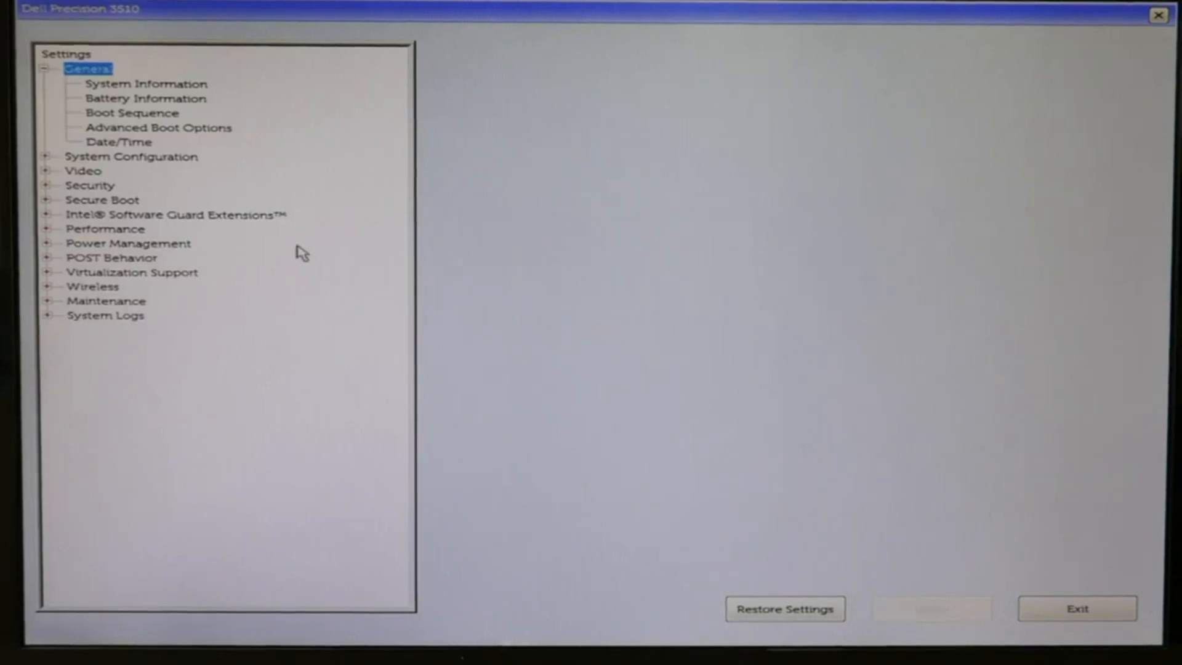
# Confirm UEFI boot list under General > Boot Sequence and view the Windows Boot Manager entry details
pyautogui.click(132, 112)
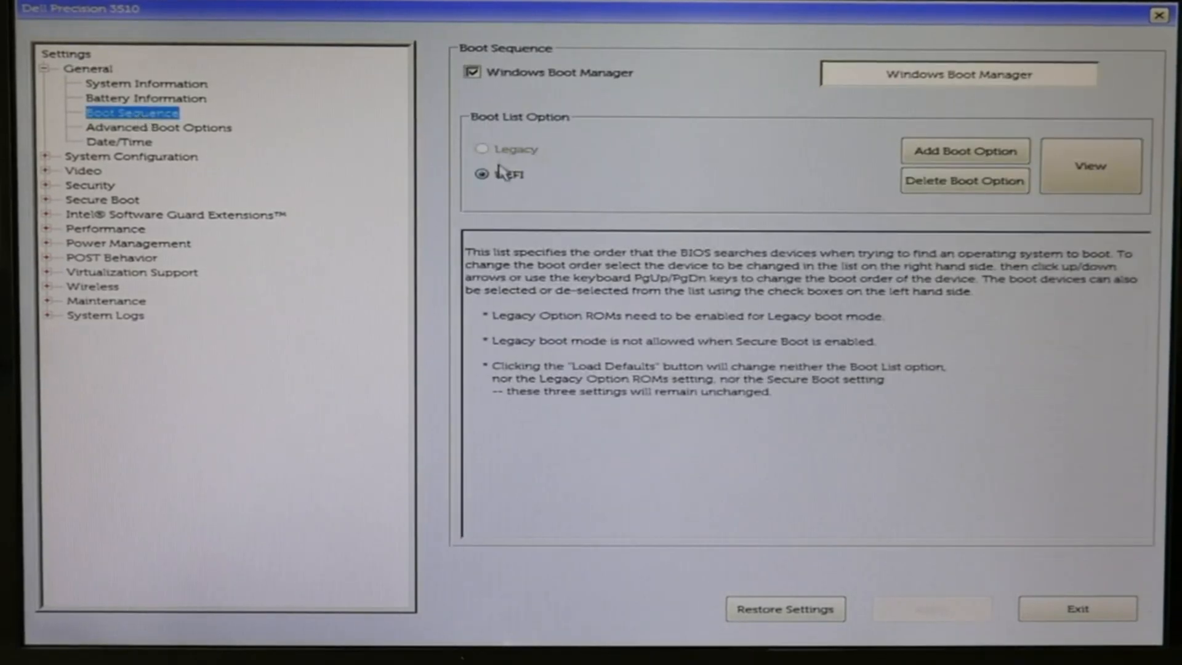
pyautogui.click(483, 174)
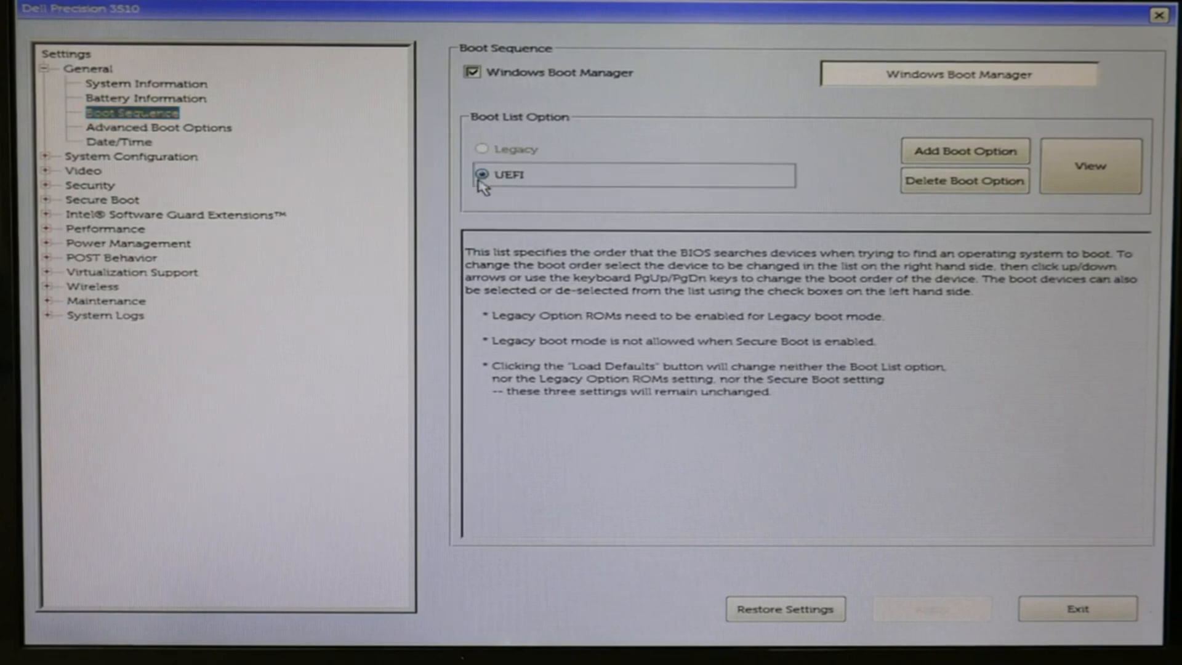
pyautogui.moveTo(940, 81)
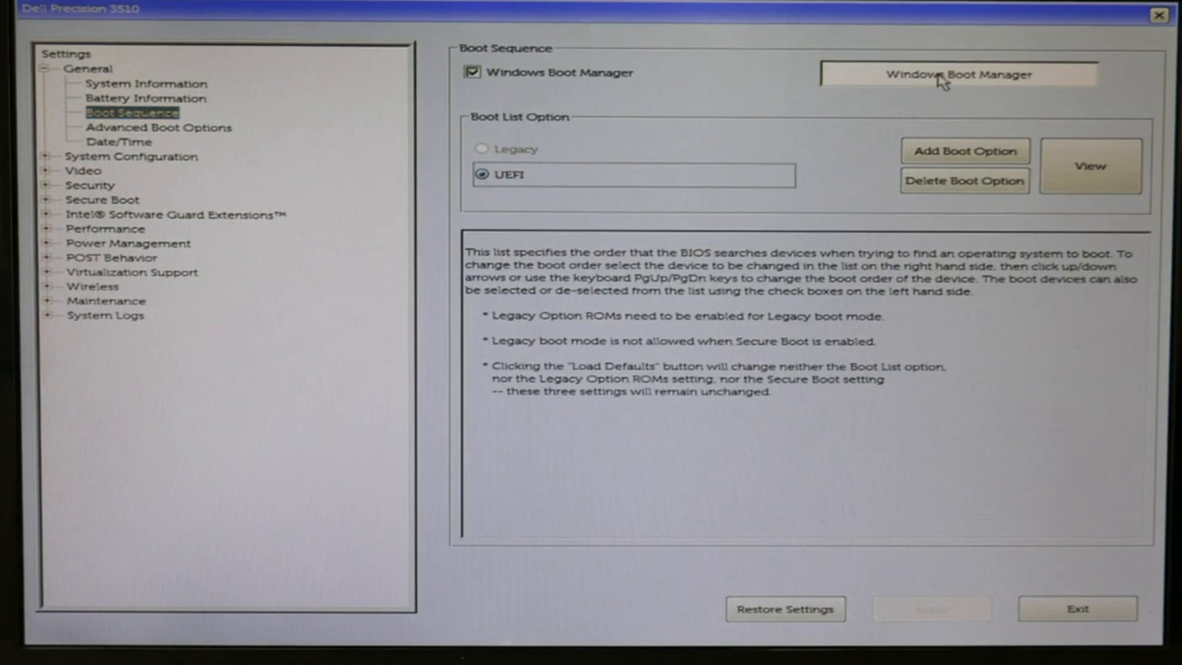
pyautogui.click(958, 74)
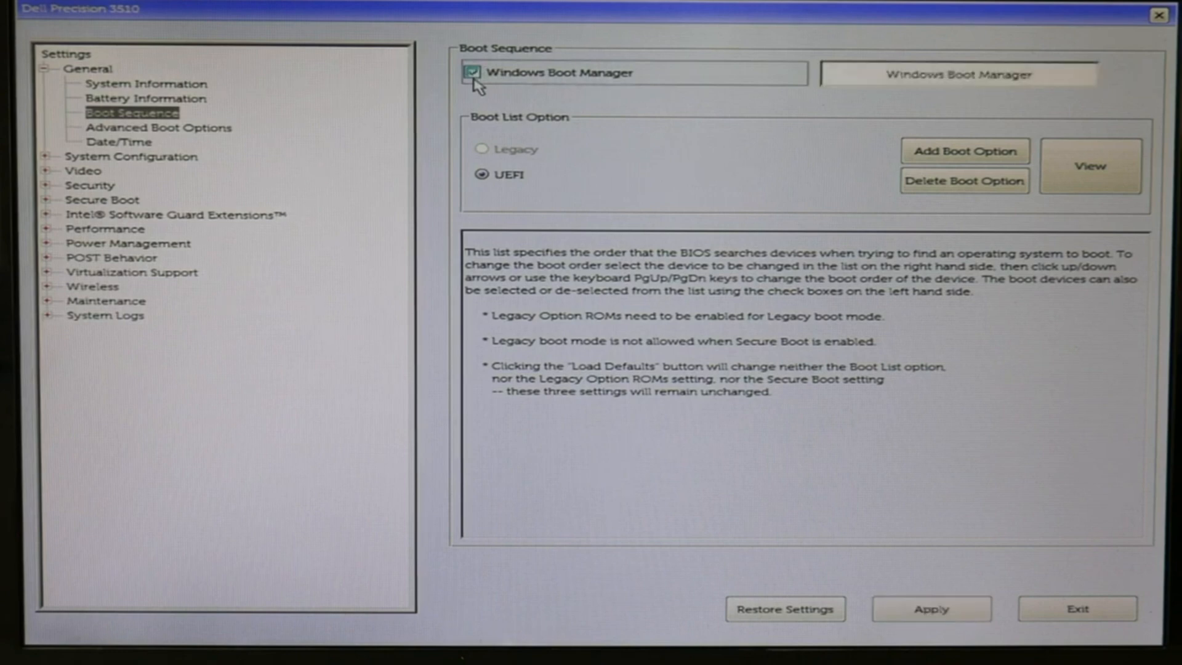
pyautogui.moveTo(1089, 166)
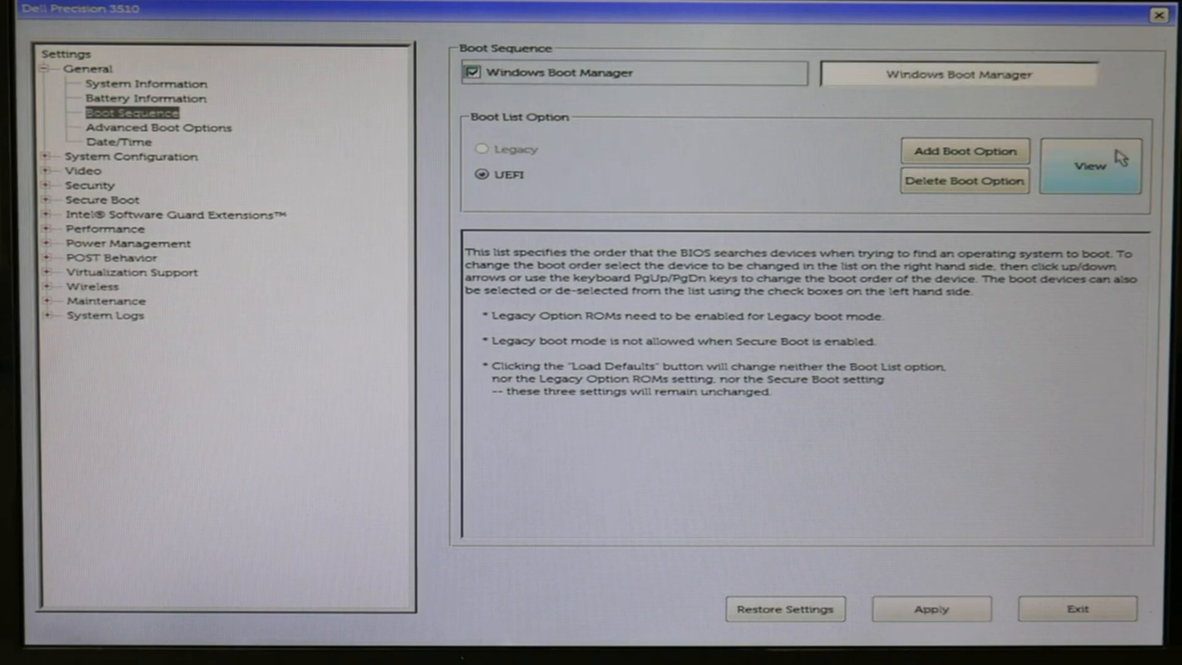
pyautogui.click(1088, 166)
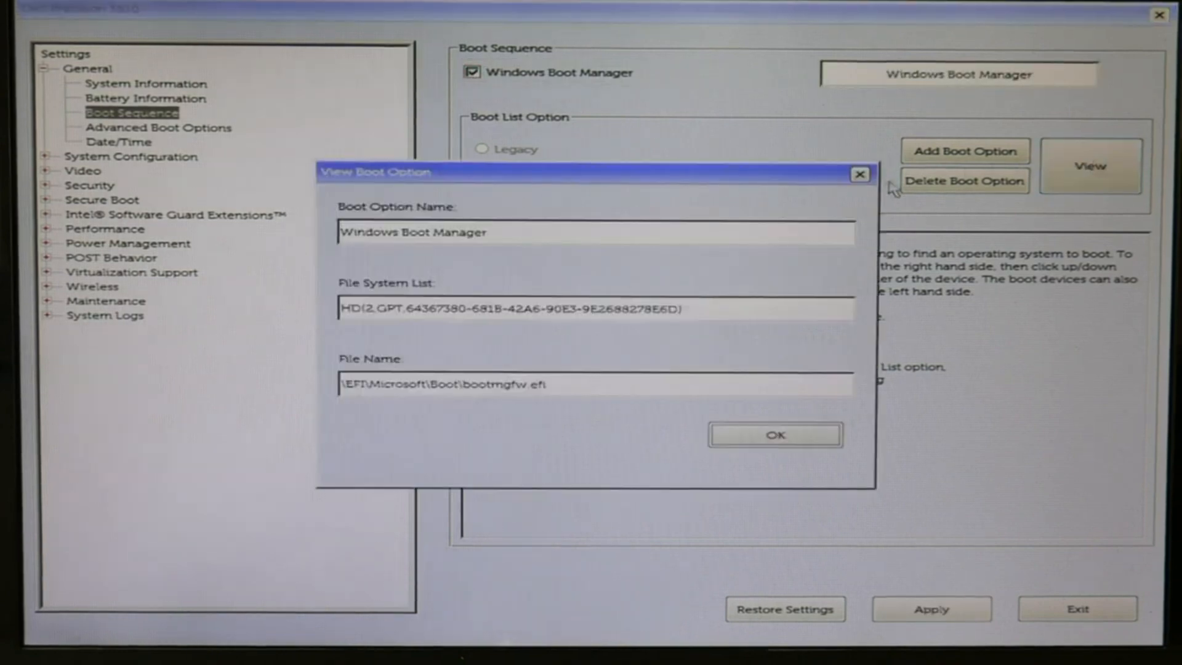
pyautogui.click(775, 435)
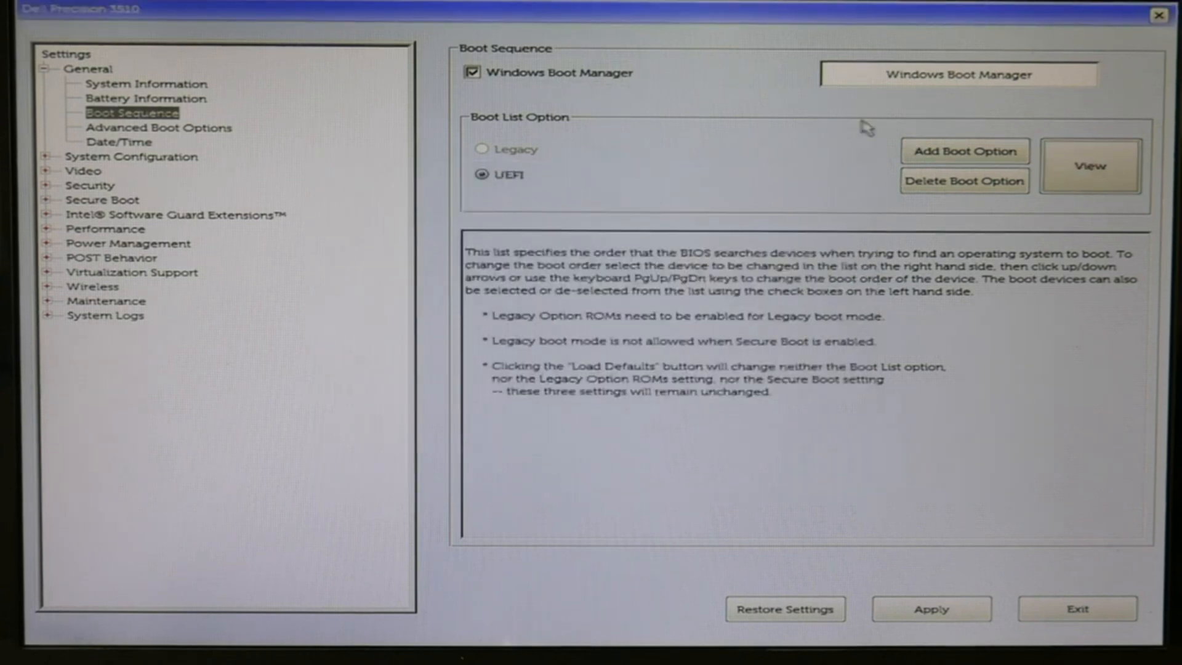
pyautogui.moveTo(219, 140)
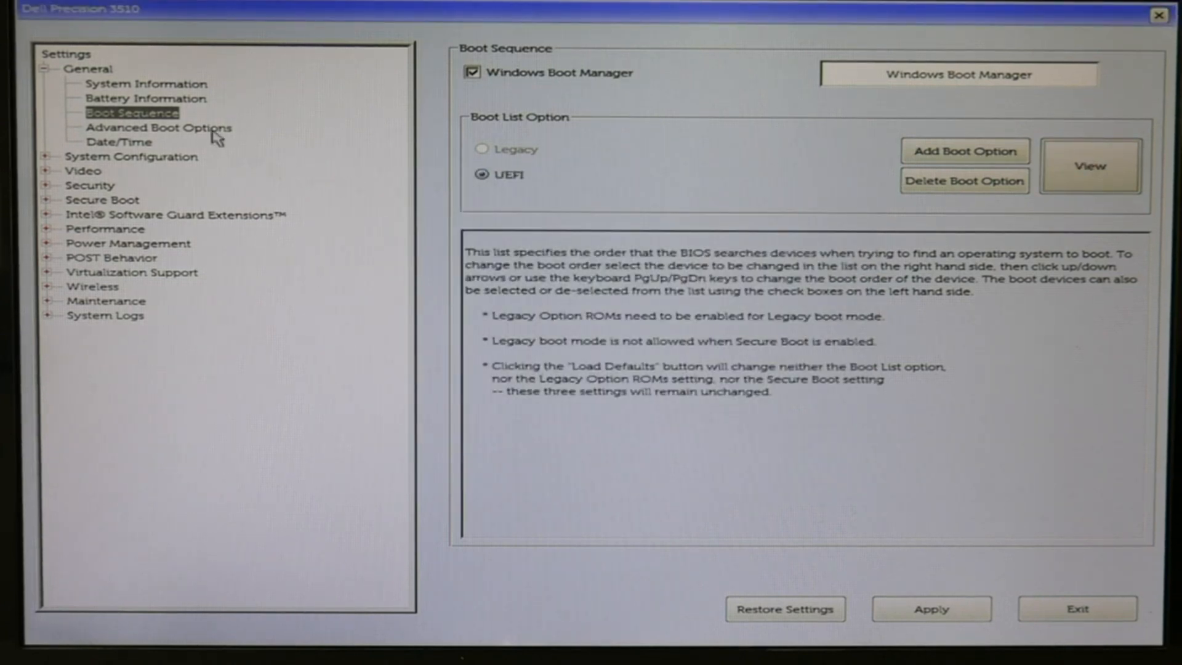
# Keep Secure Boot Enable set to Enabled and apply the change, confirming with OK
pyautogui.click(157, 127)
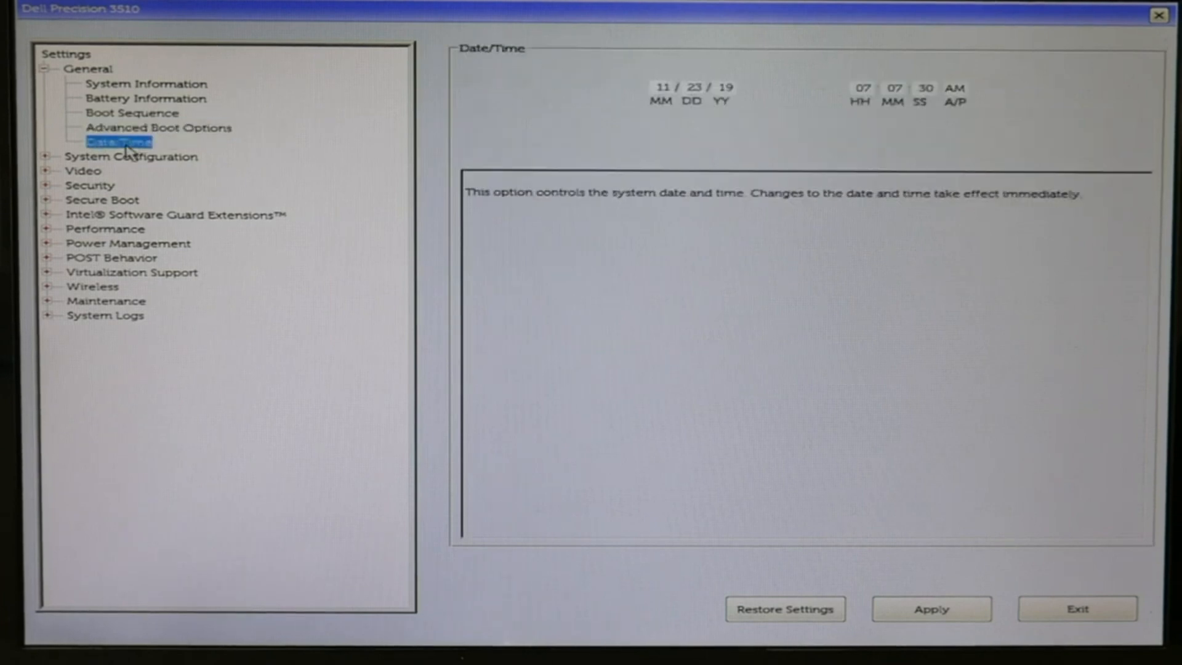
pyautogui.moveTo(800, 89)
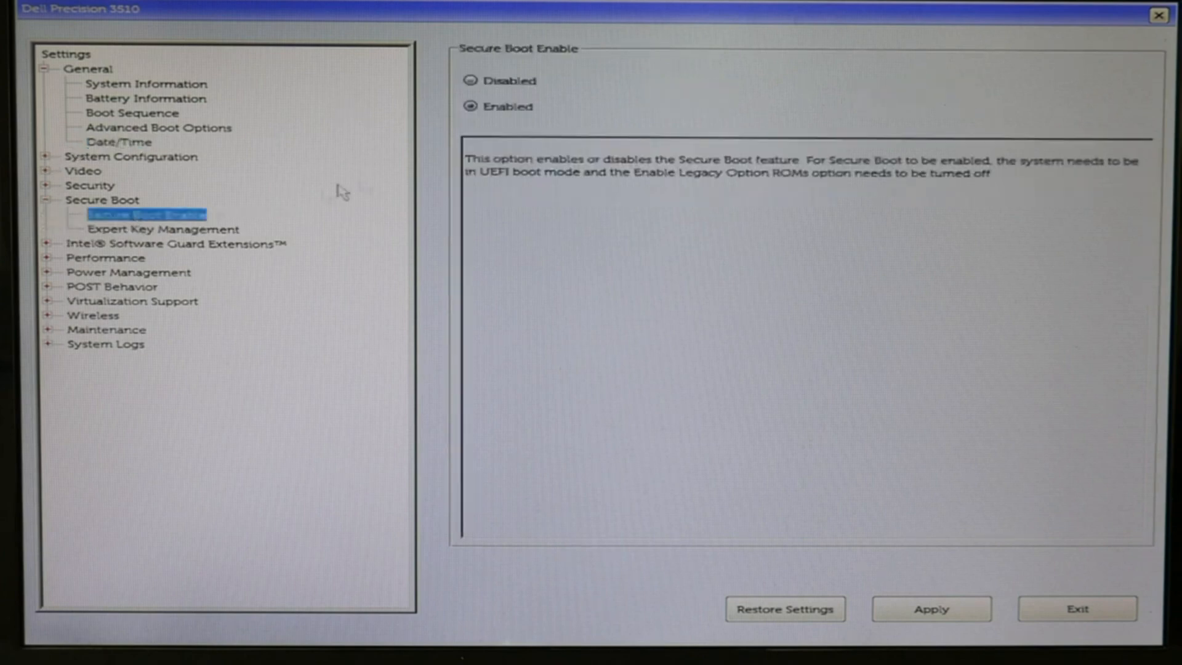
pyautogui.click(472, 106)
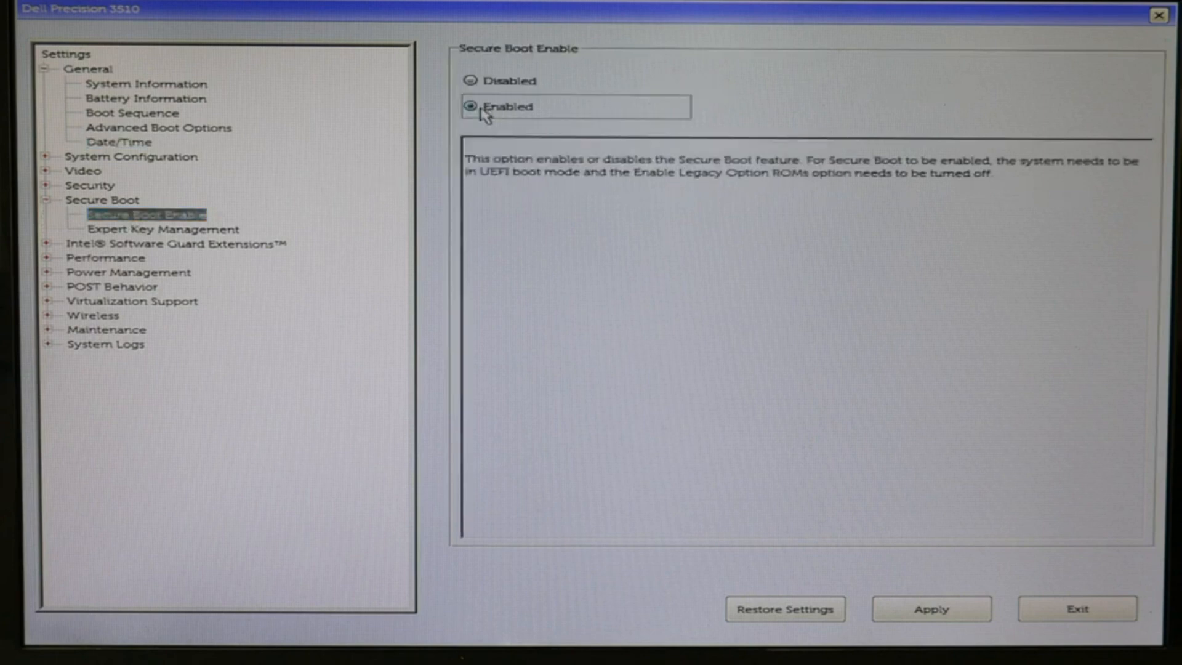
pyautogui.click(930, 608)
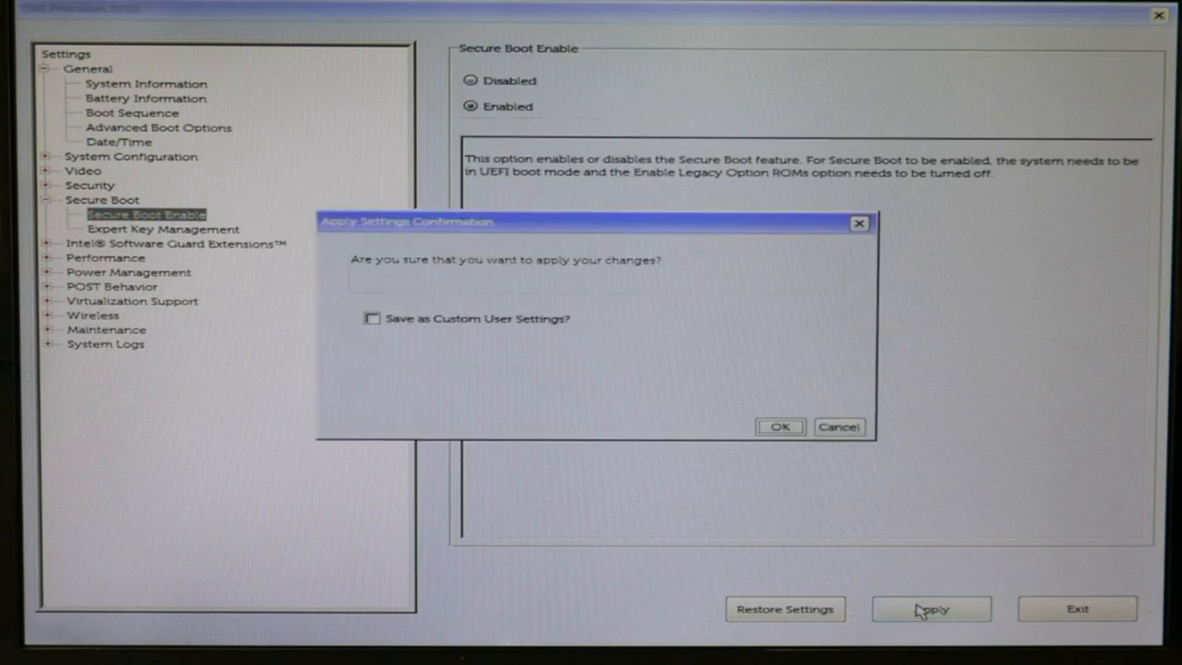
pyautogui.click(778, 427)
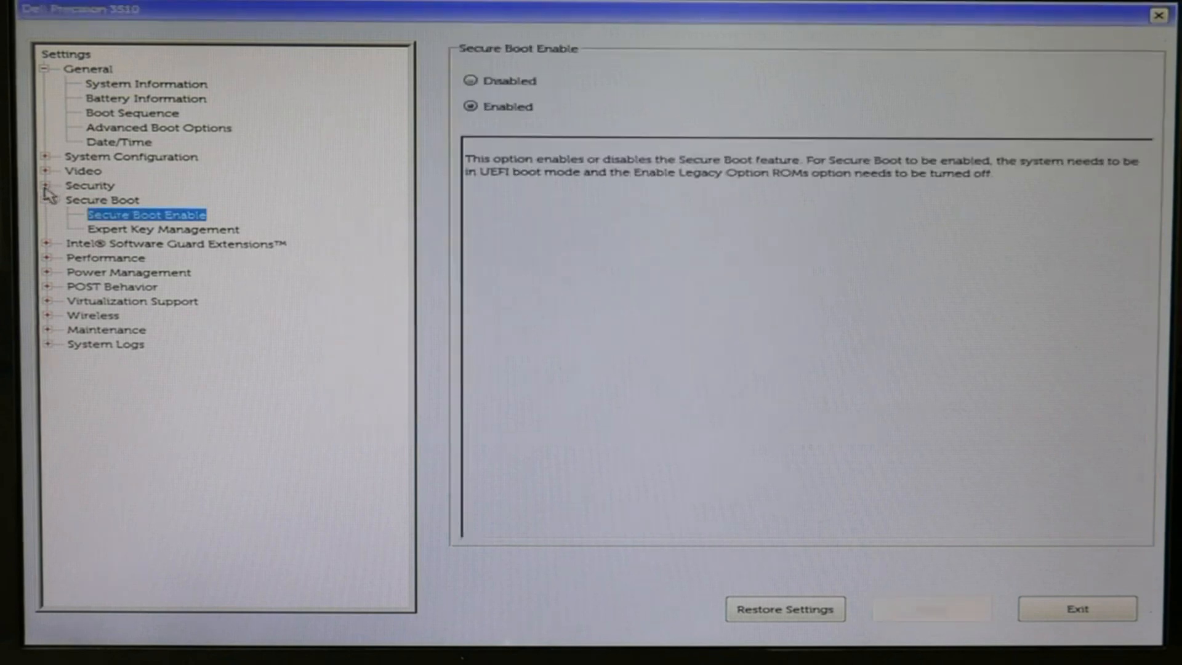
# Under System Configuration > SATA Operation, briefly try AHCI then return the mode to RAID On
pyautogui.click(48, 186)
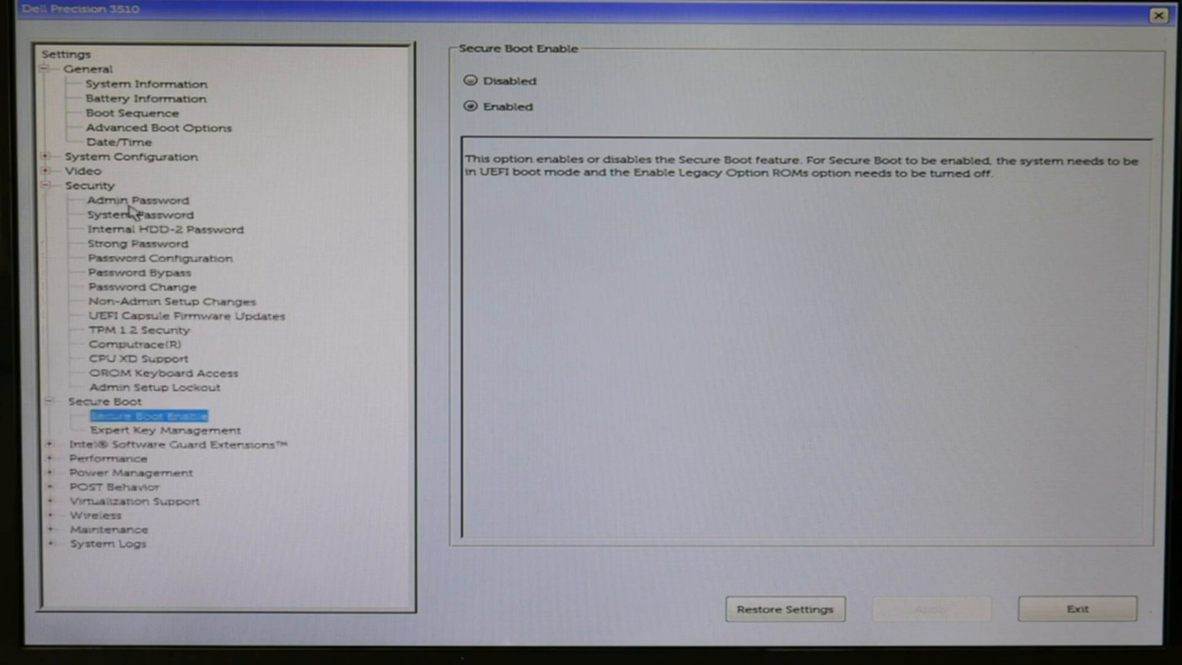
pyautogui.moveTo(160, 216)
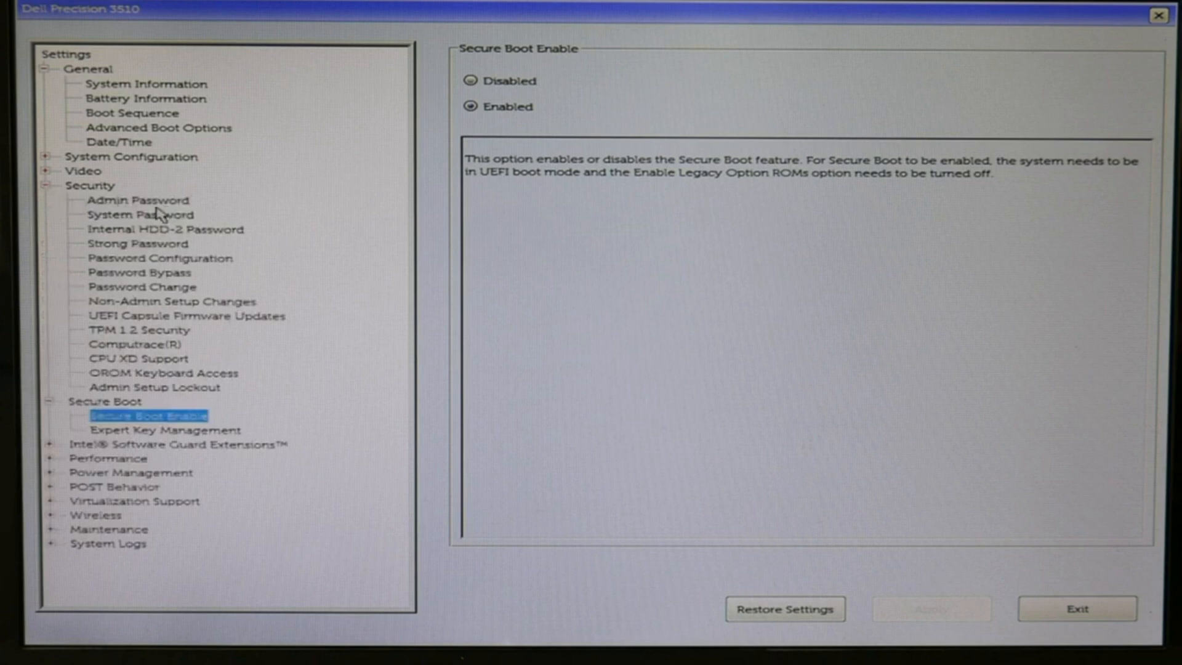
pyautogui.moveTo(50, 189)
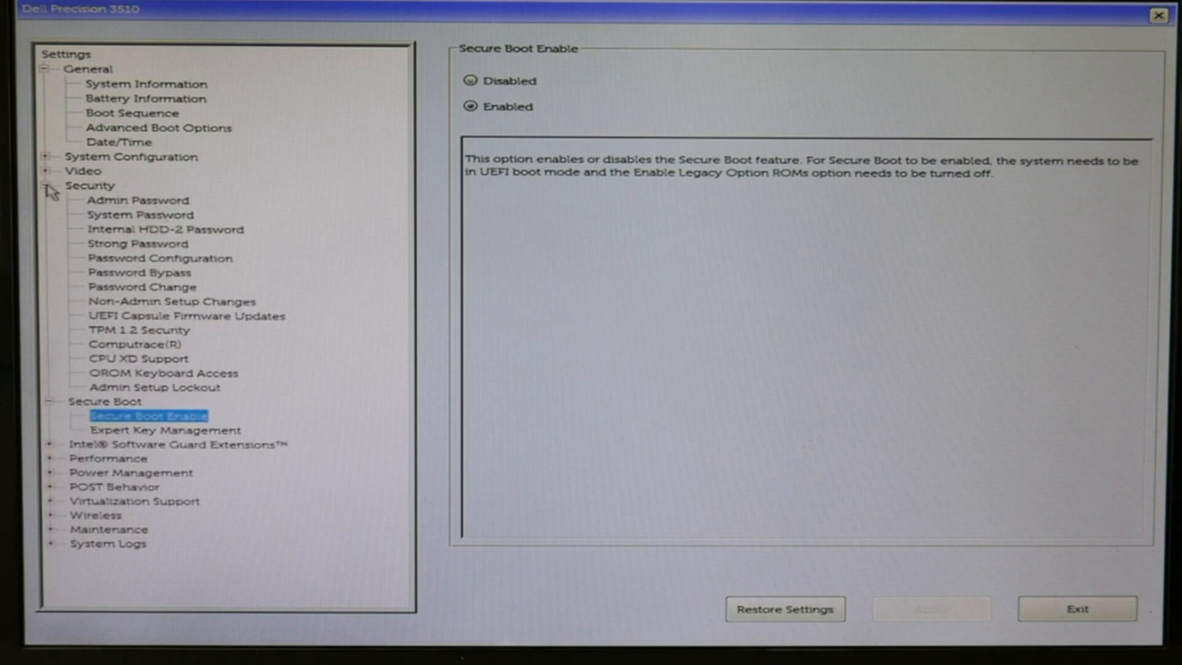
pyautogui.click(53, 157)
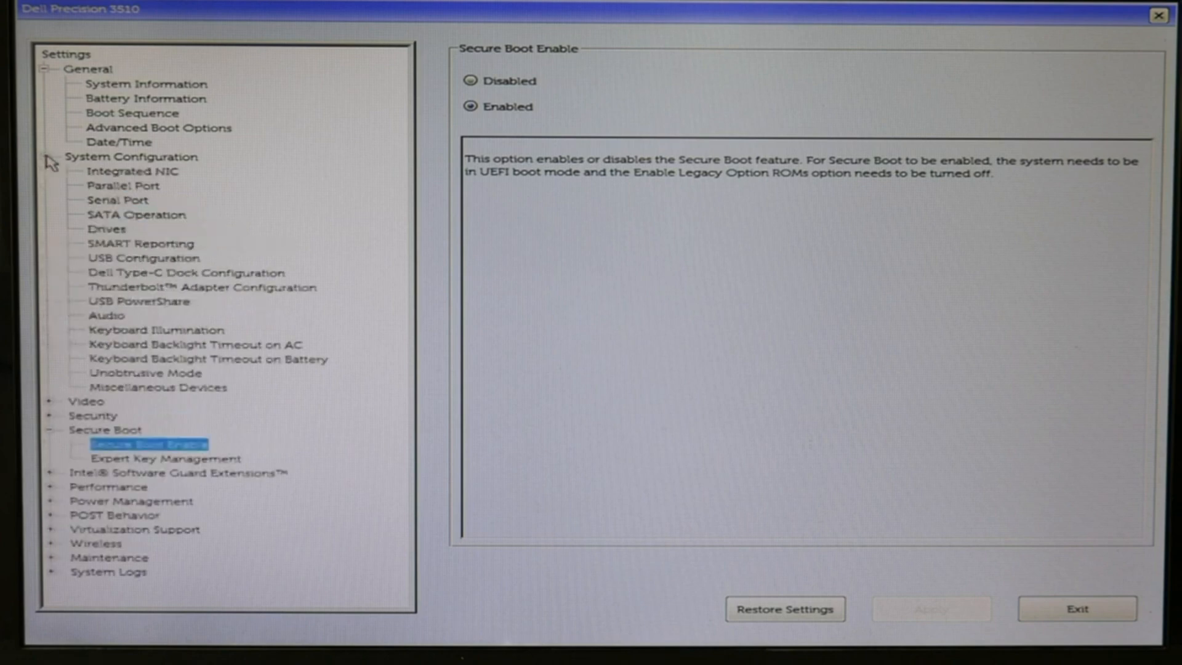
pyautogui.click(136, 214)
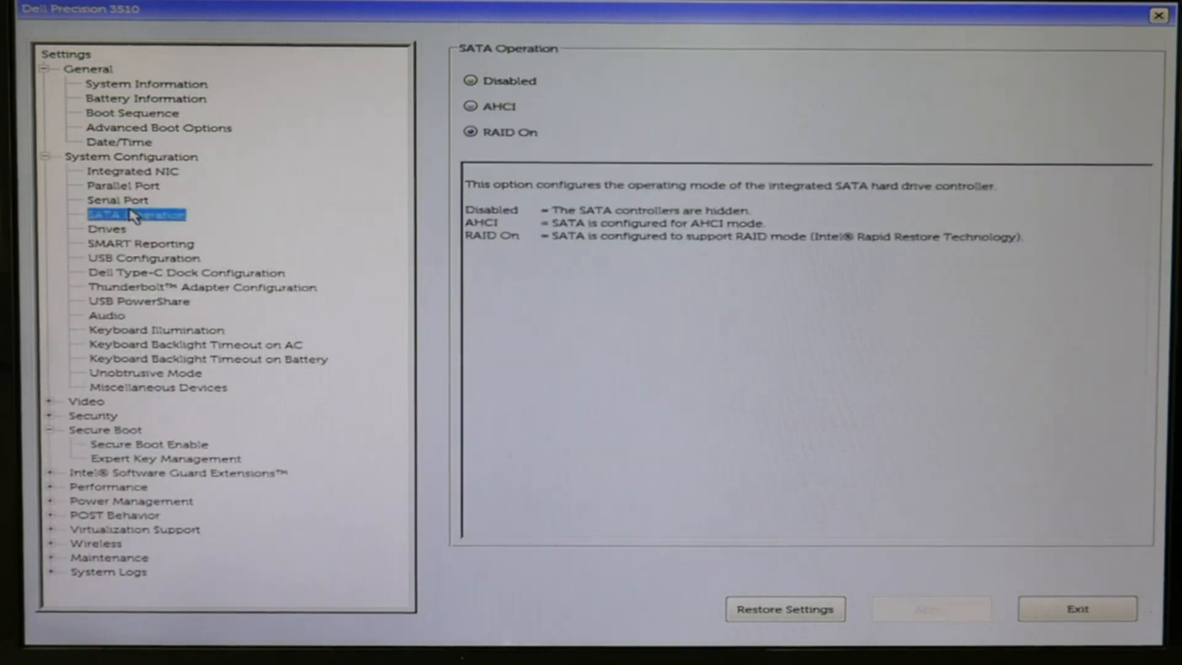
pyautogui.click(497, 106)
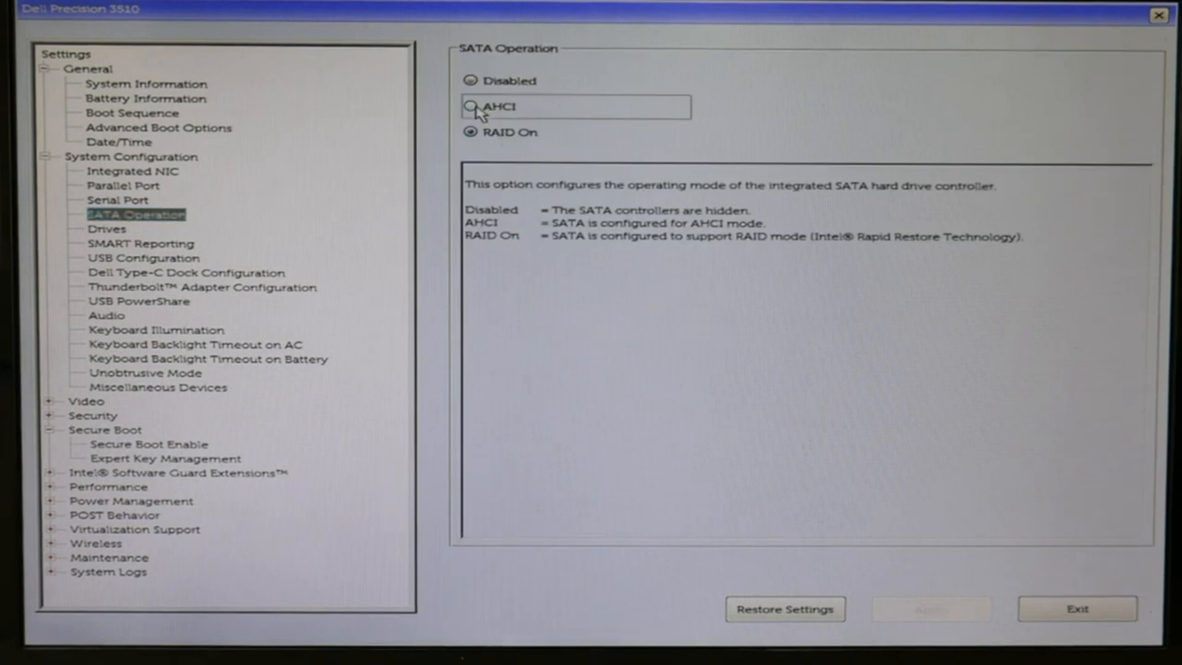
pyautogui.click(473, 106)
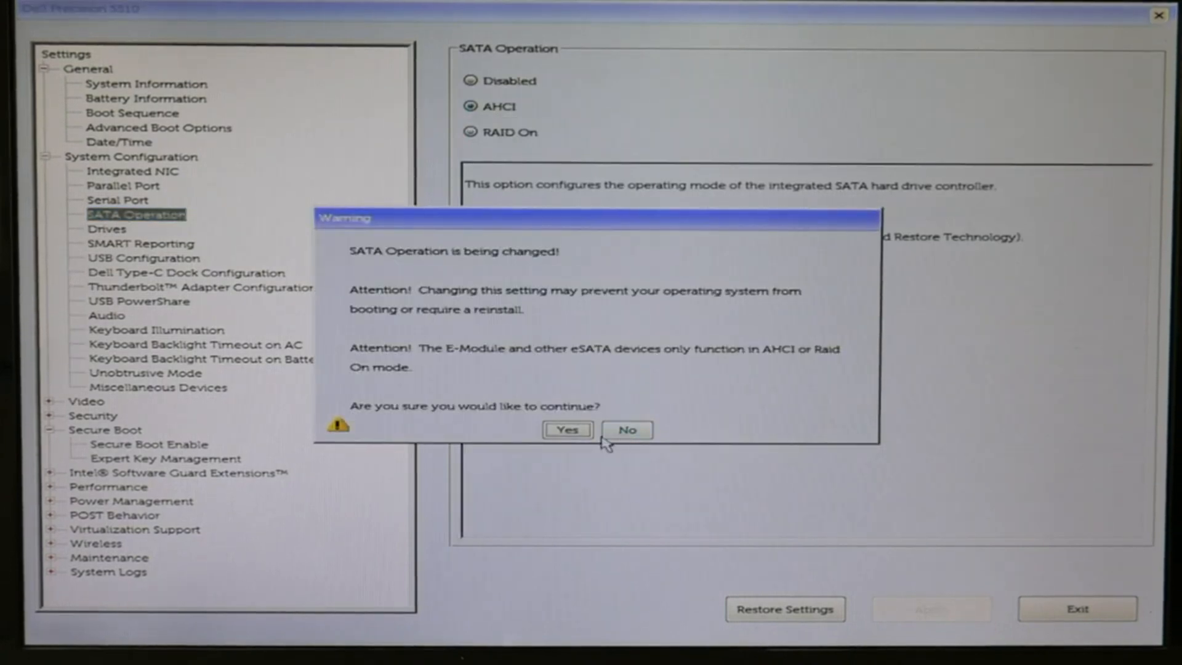
pyautogui.click(566, 430)
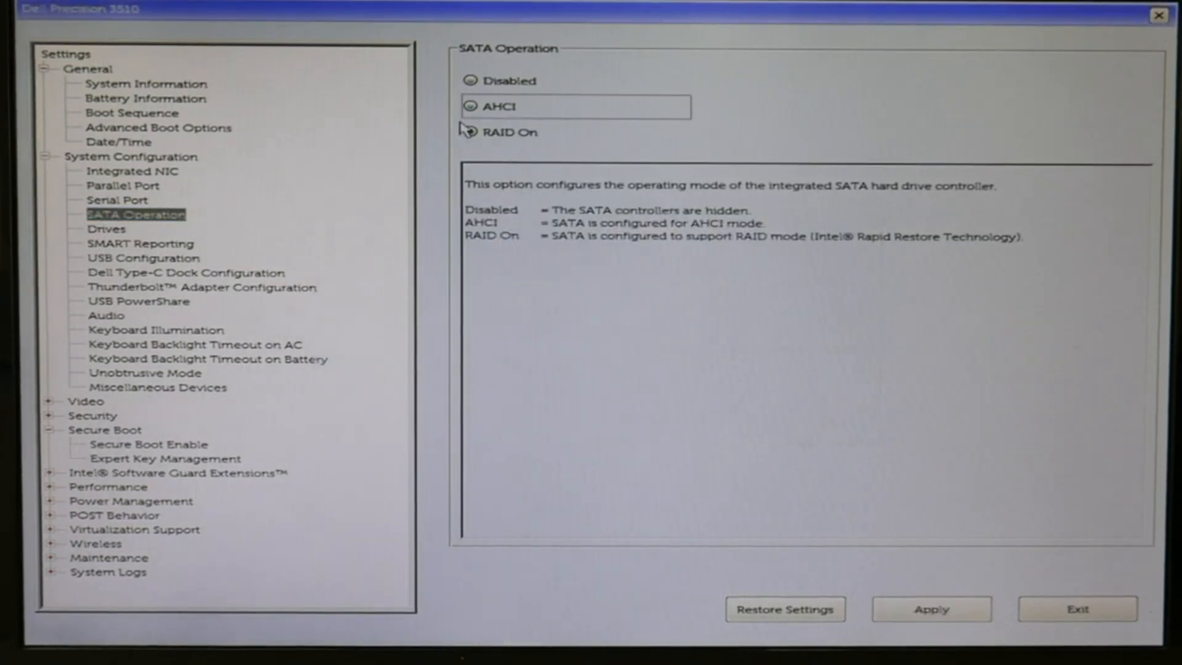
pyautogui.click(469, 132)
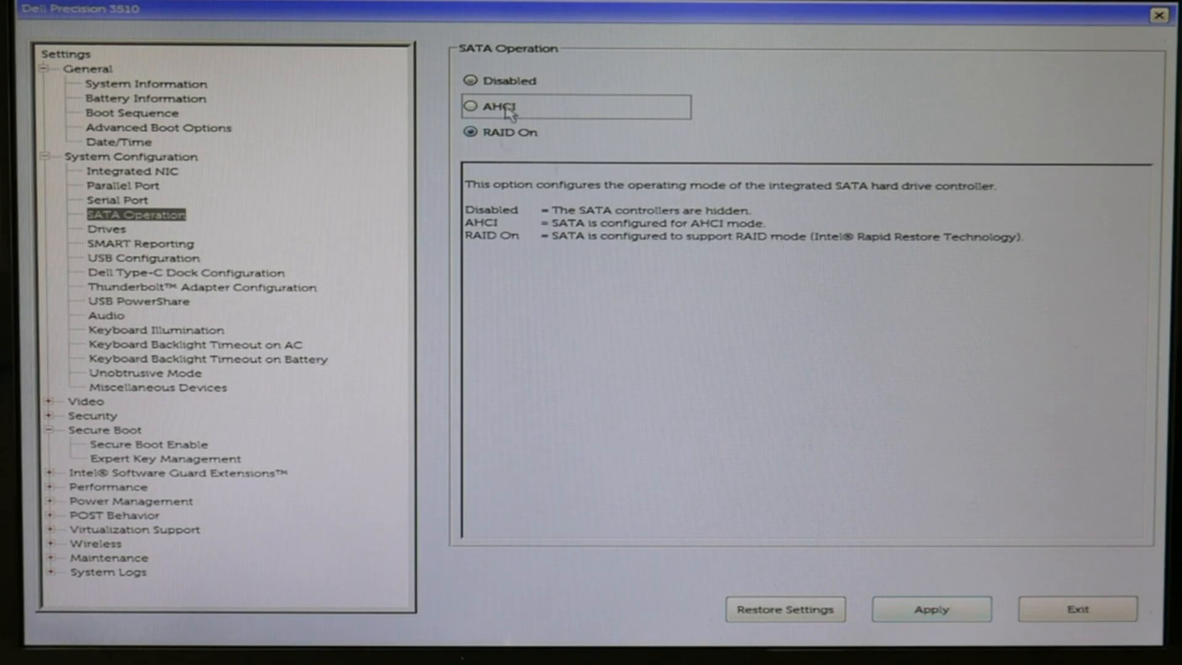
pyautogui.moveTo(549, 125)
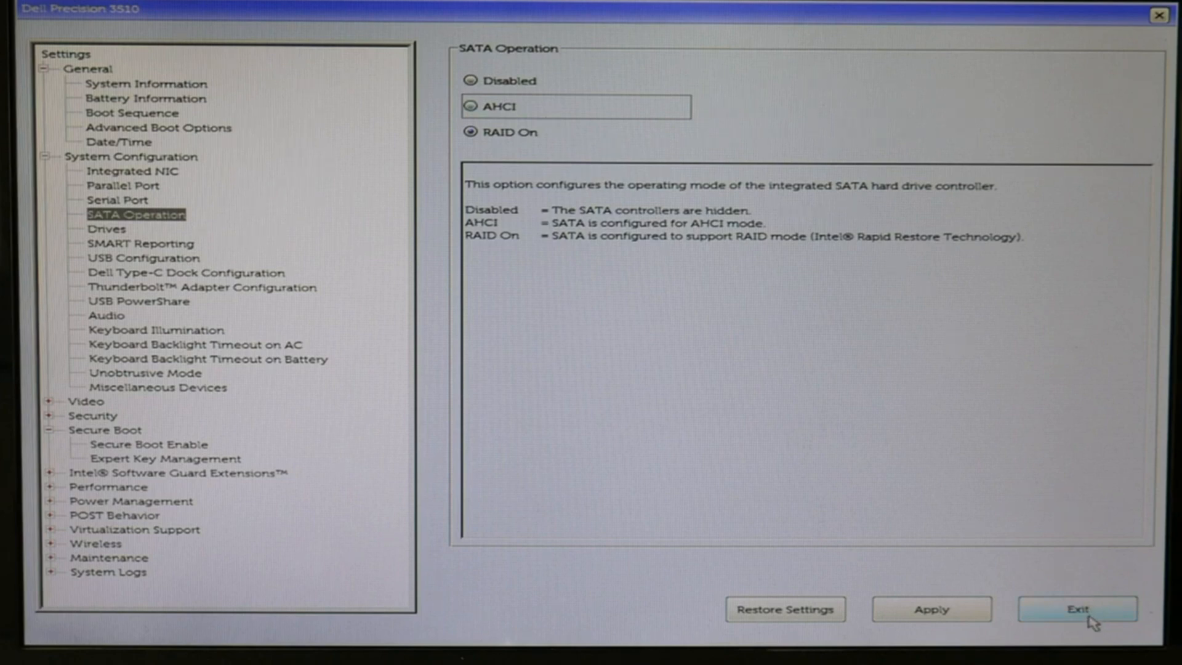
# Exit BIOS setup saving changes so the machine reboots to the one-time boot menu
pyautogui.click(1077, 609)
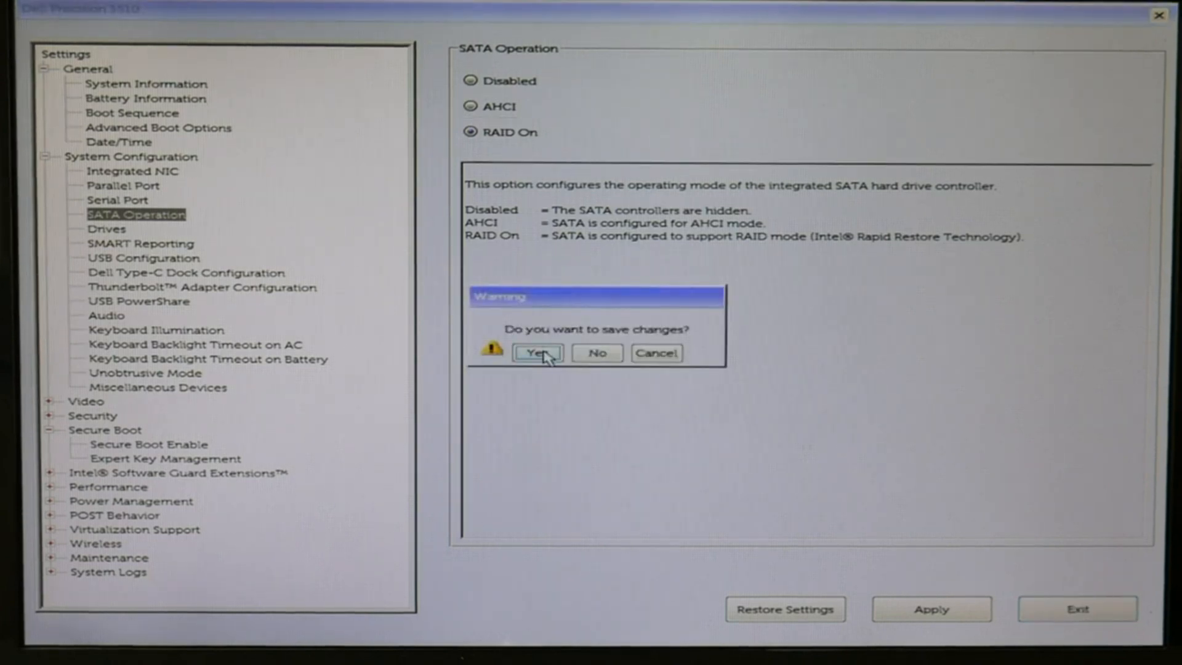
pyautogui.click(535, 352)
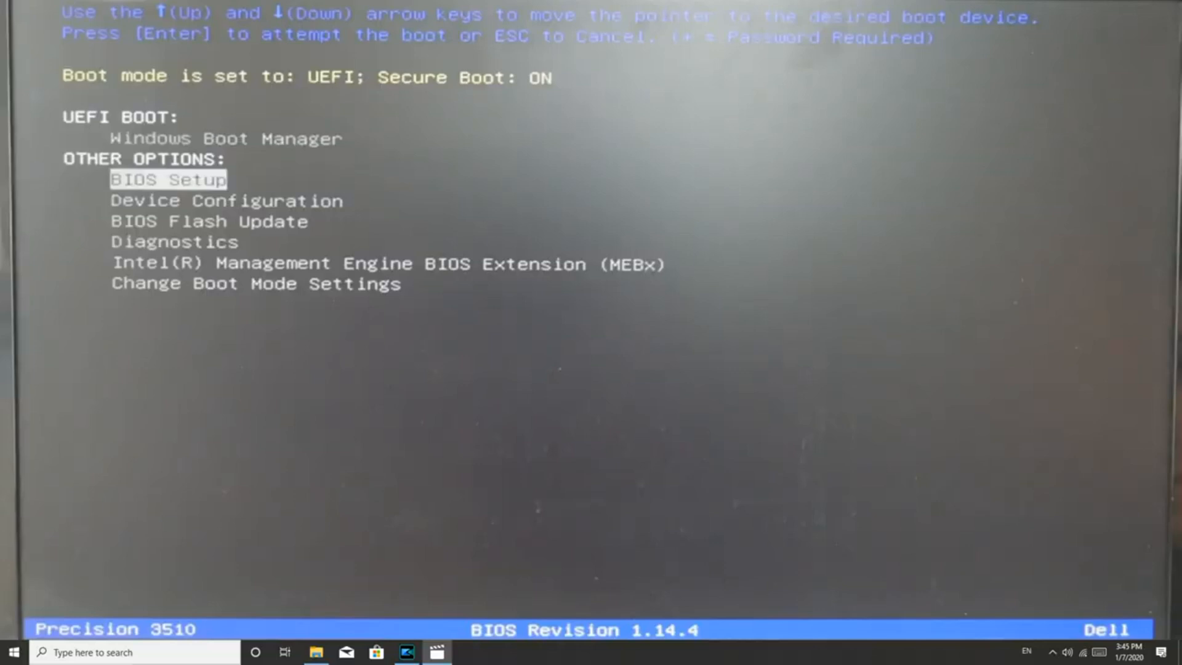
# Launch Diagnostics from the one-time boot menu to start the ePSA assessment
pyautogui.press('Down')
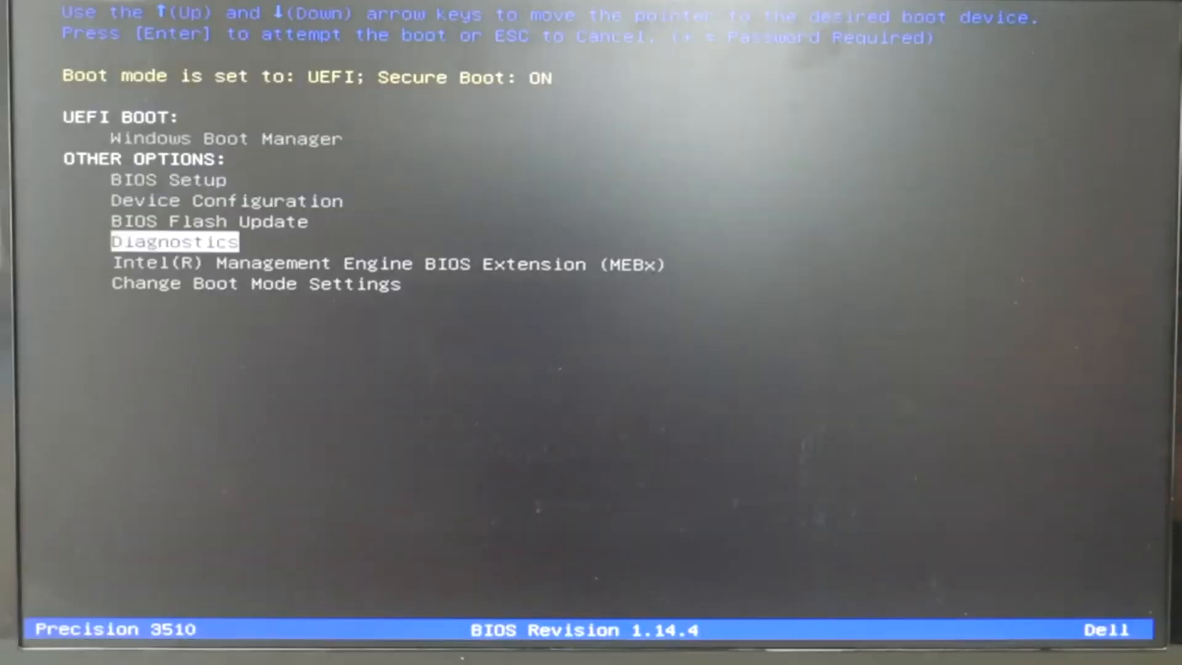
pyautogui.press('Return')
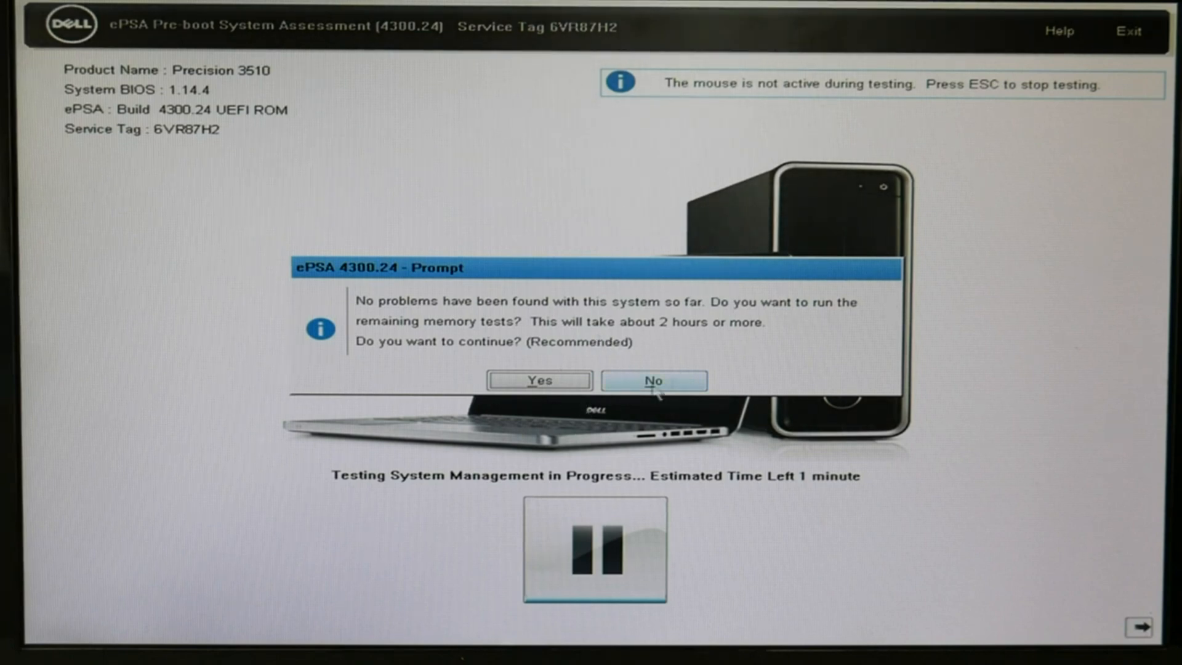
pyautogui.moveTo(730, 374)
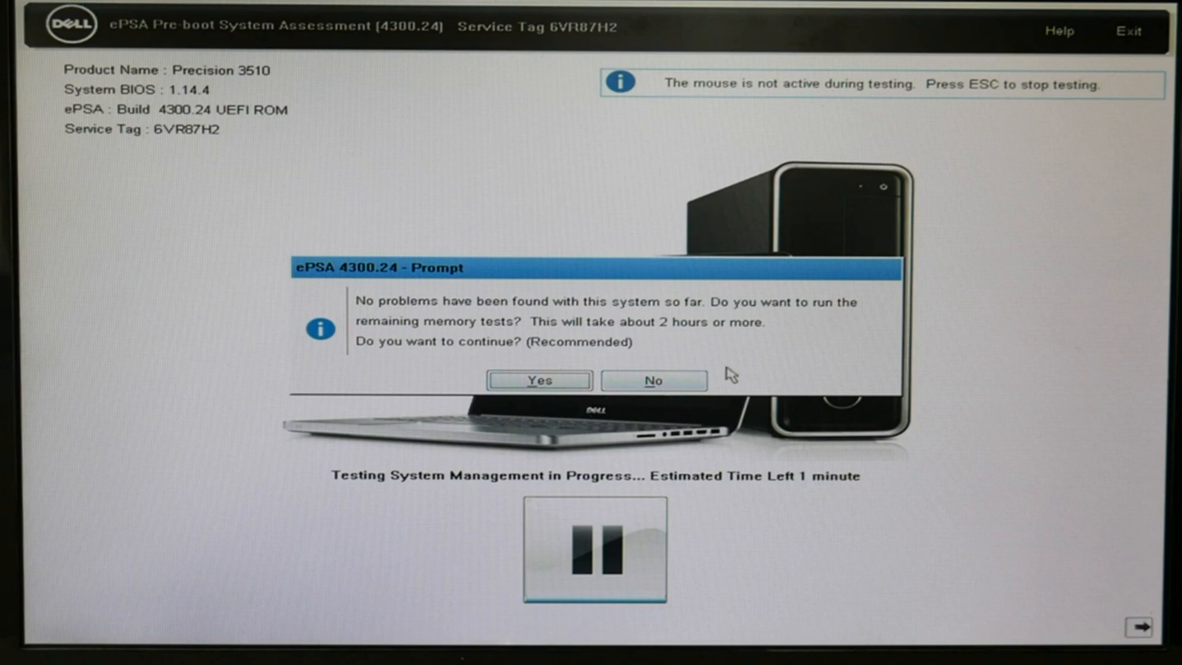
# Decline the two-hour memory tests, acknowledge the Success result, and show the System Health readings
pyautogui.click(652, 380)
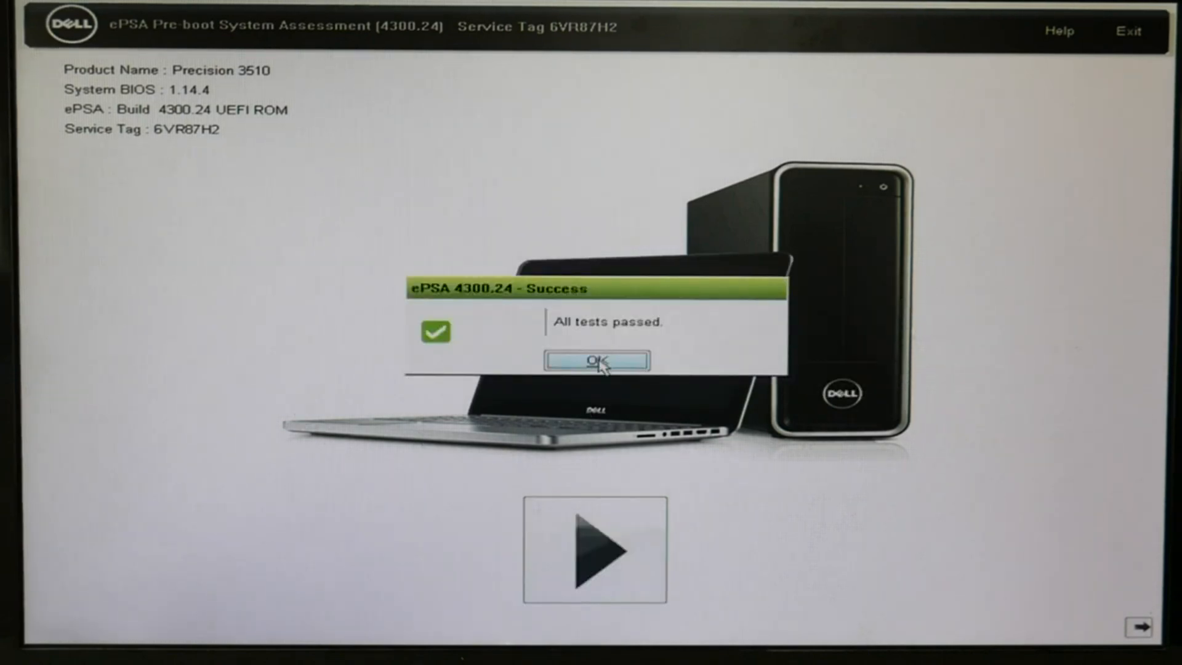
pyautogui.click(596, 359)
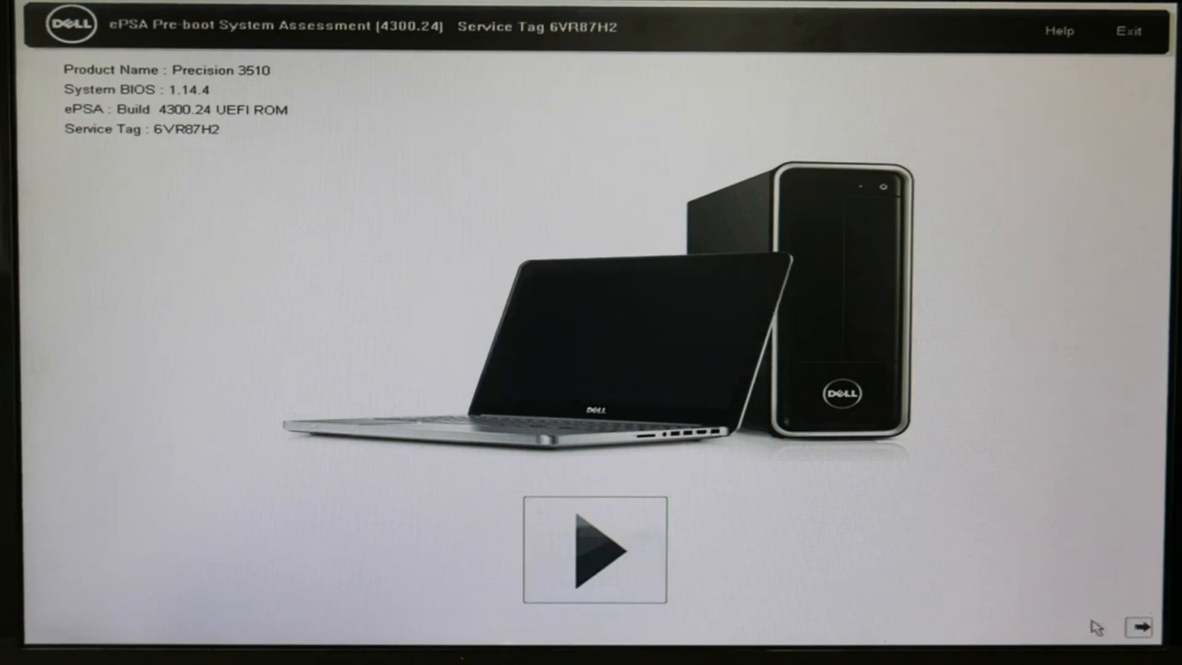
pyautogui.click(593, 549)
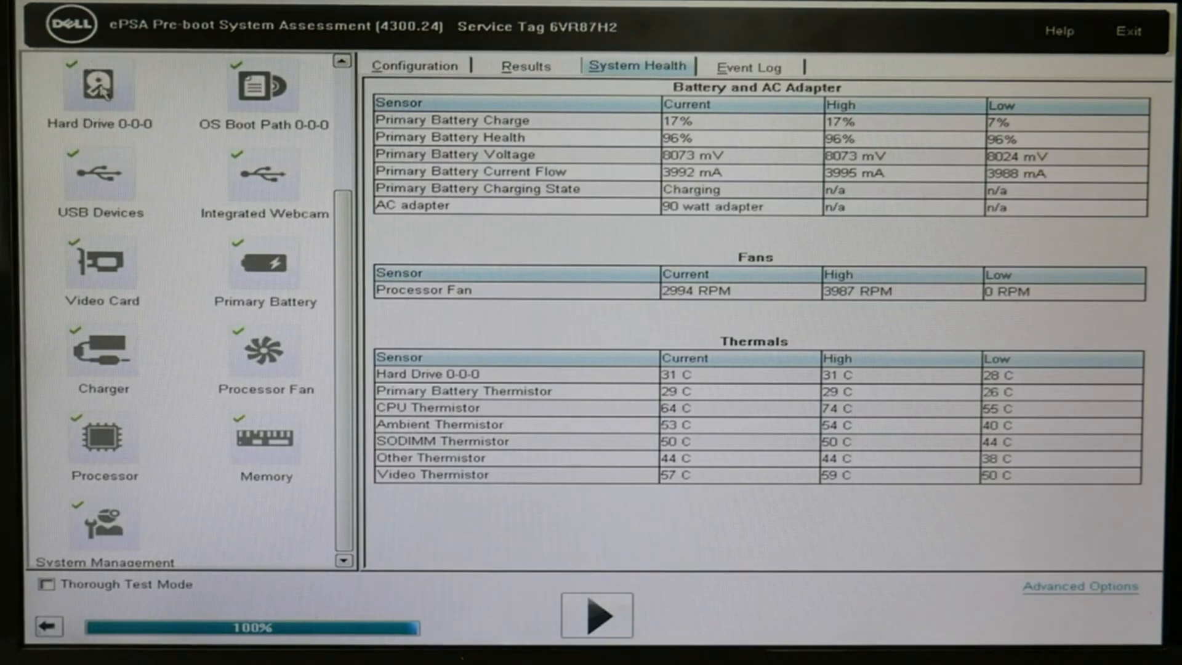
pyautogui.moveTo(95, 79)
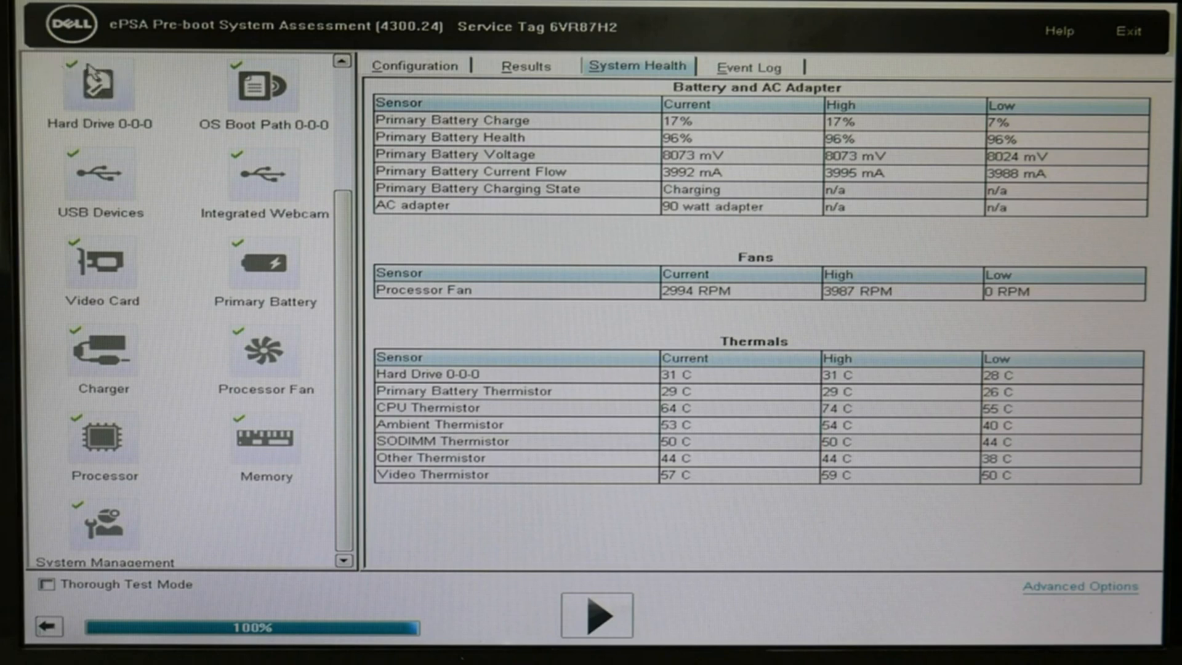
pyautogui.moveTo(95, 98)
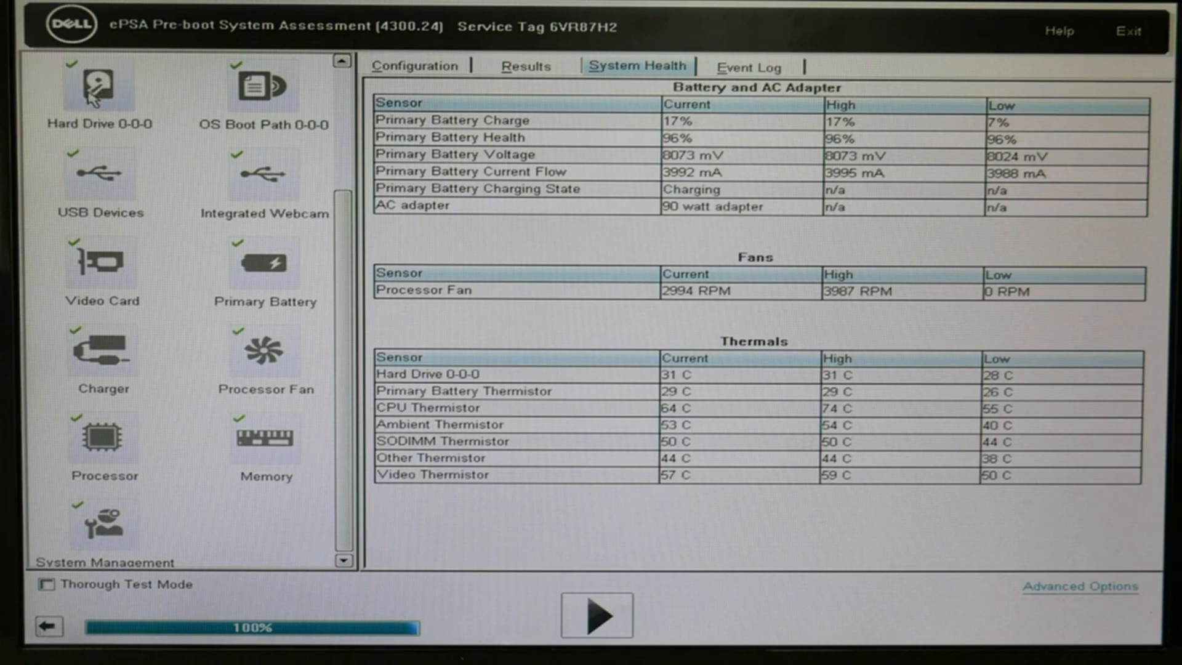
pyautogui.moveTo(266, 451)
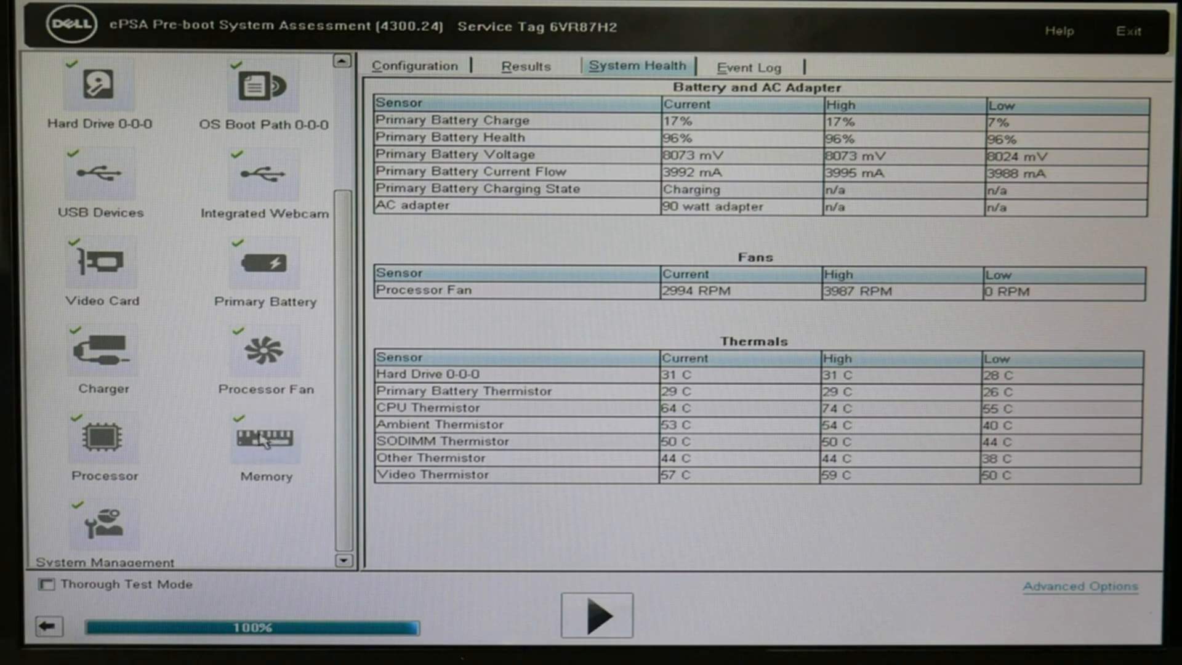
pyautogui.moveTo(296, 463)
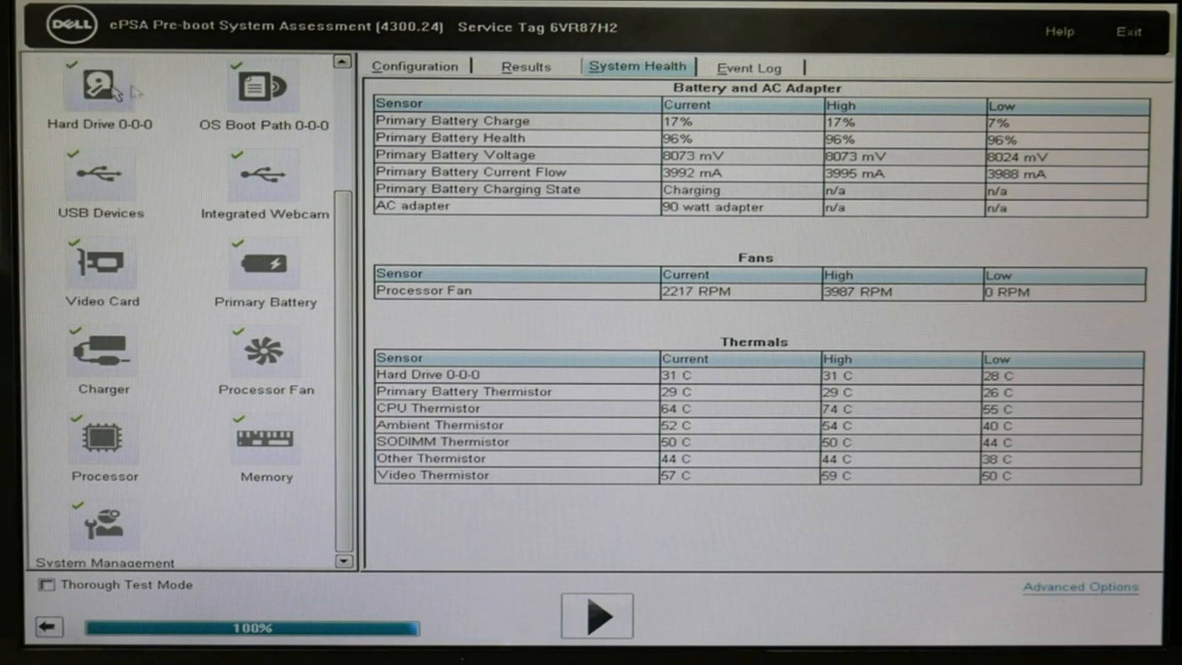
pyautogui.moveTo(287, 457)
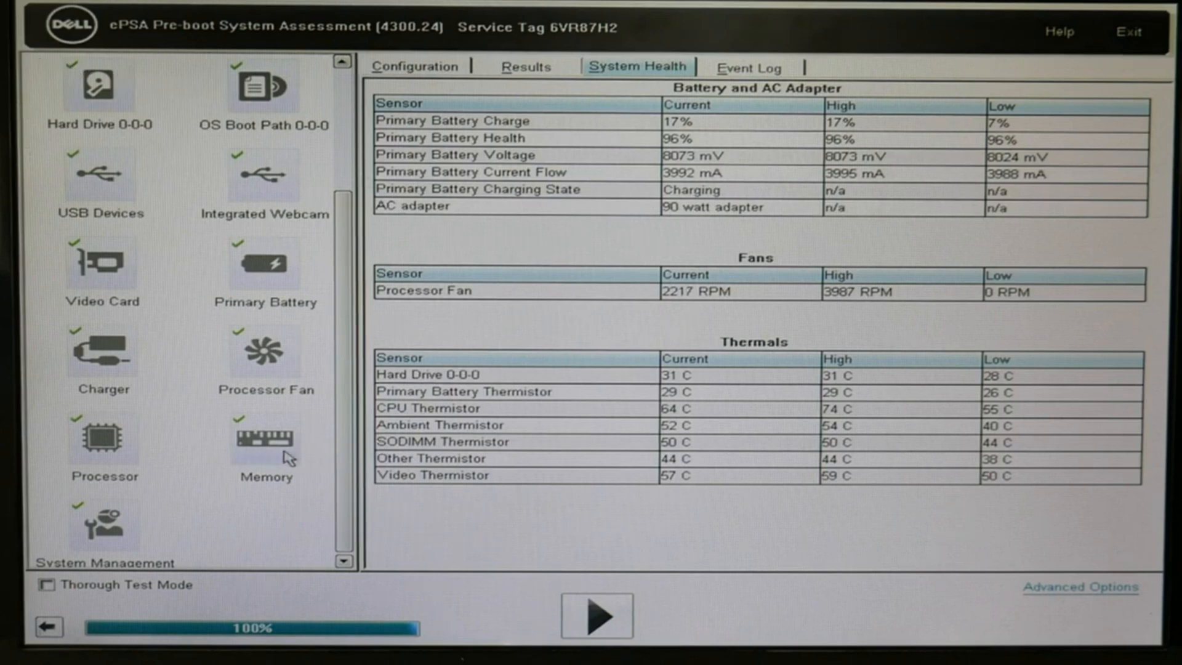
pyautogui.moveTo(785, 589)
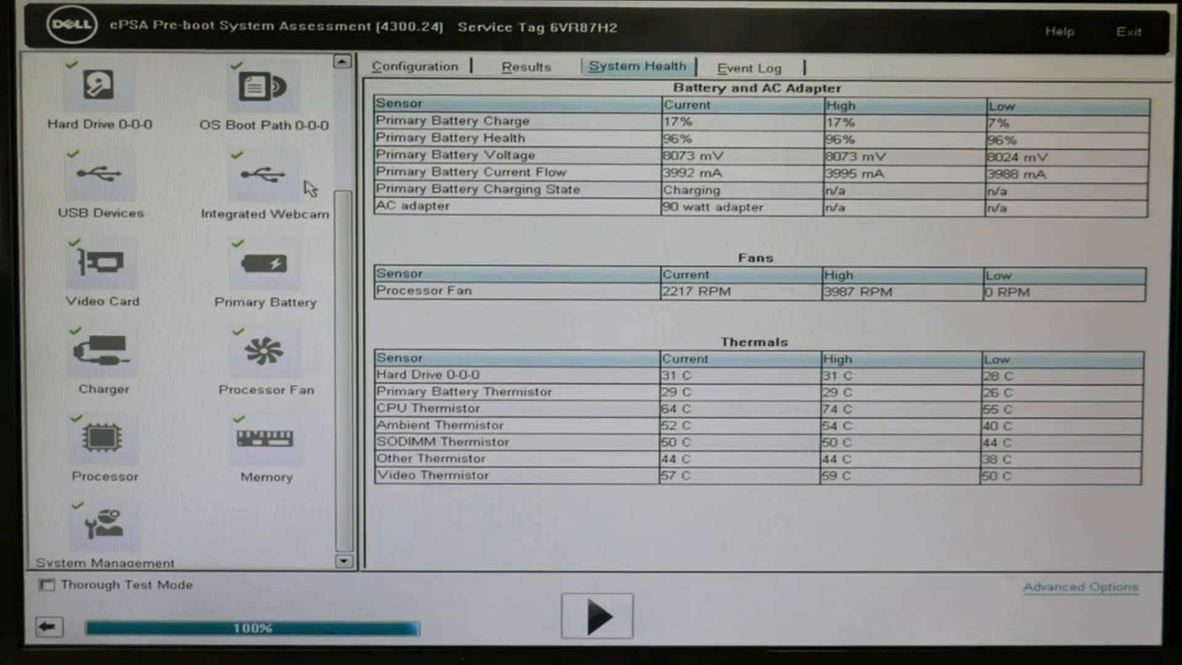
pyautogui.moveTo(271, 128)
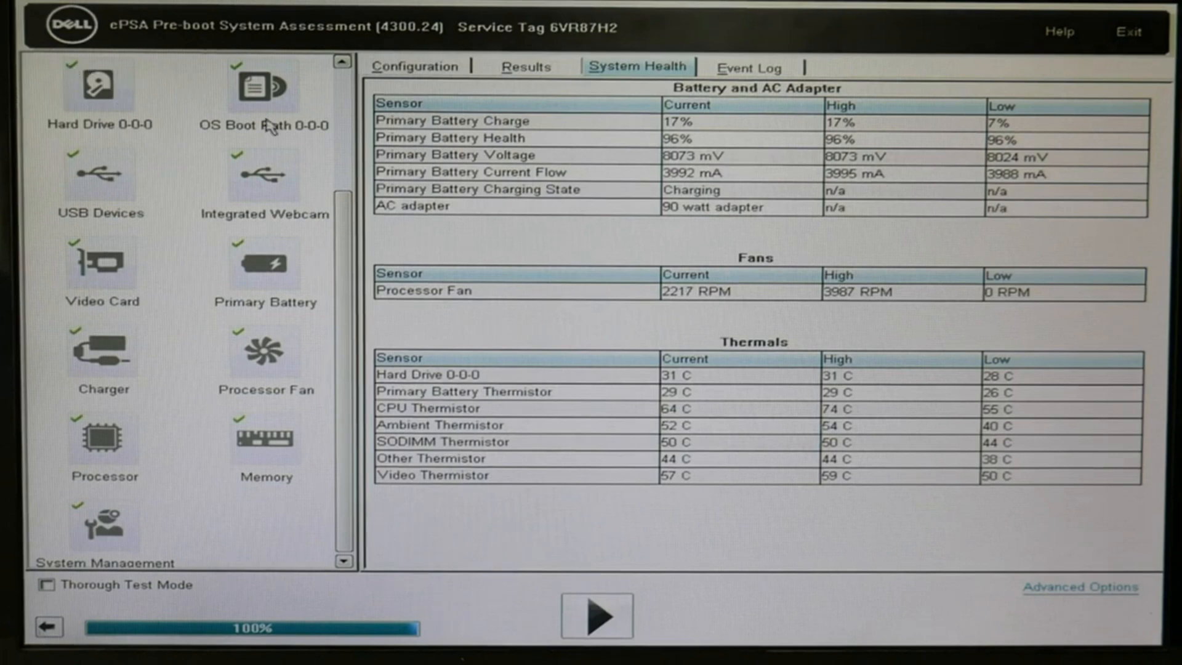
pyautogui.moveTo(575, 514)
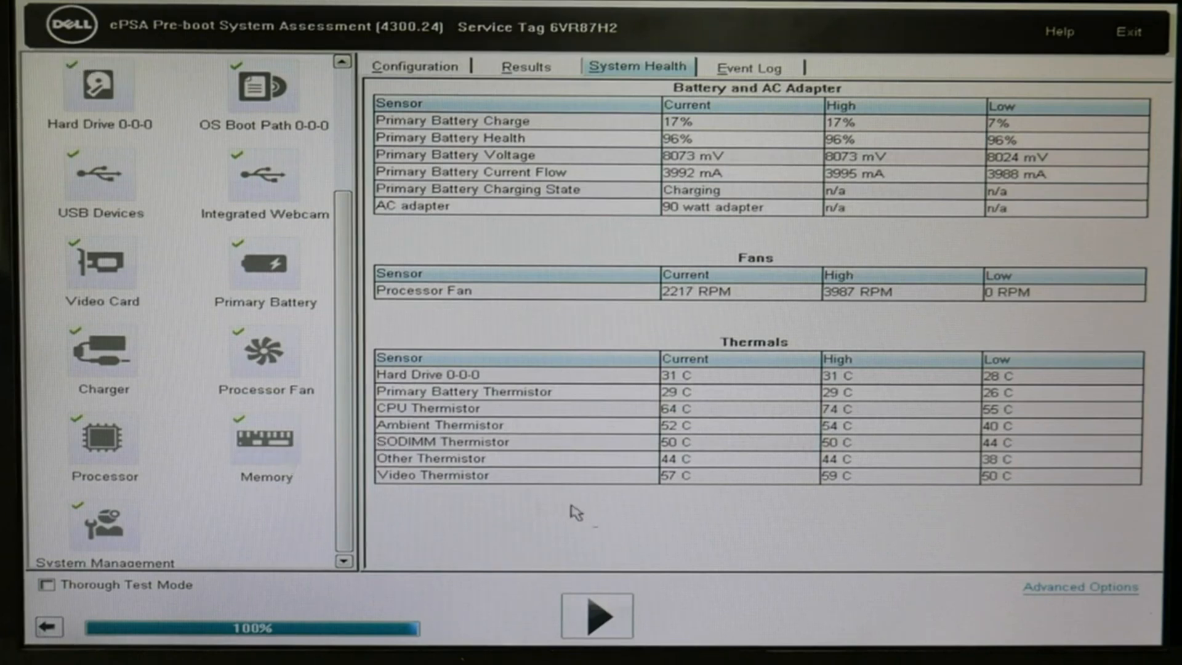
pyautogui.moveTo(784, 590)
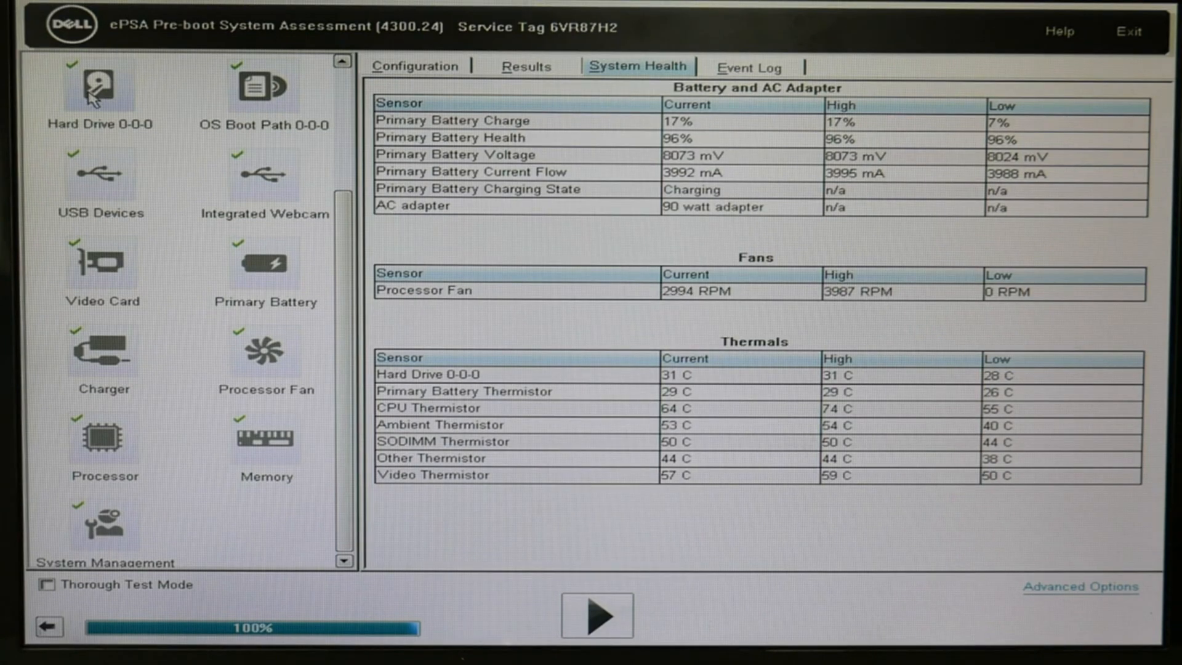
pyautogui.moveTo(299, 438)
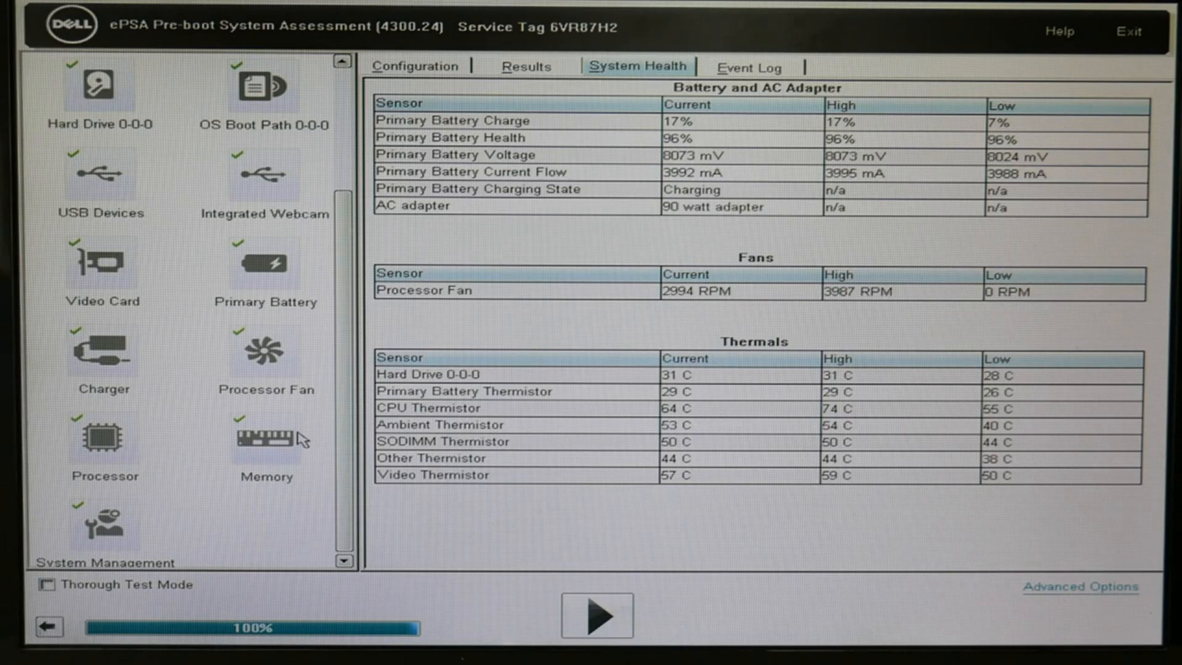
pyautogui.moveTo(277, 446)
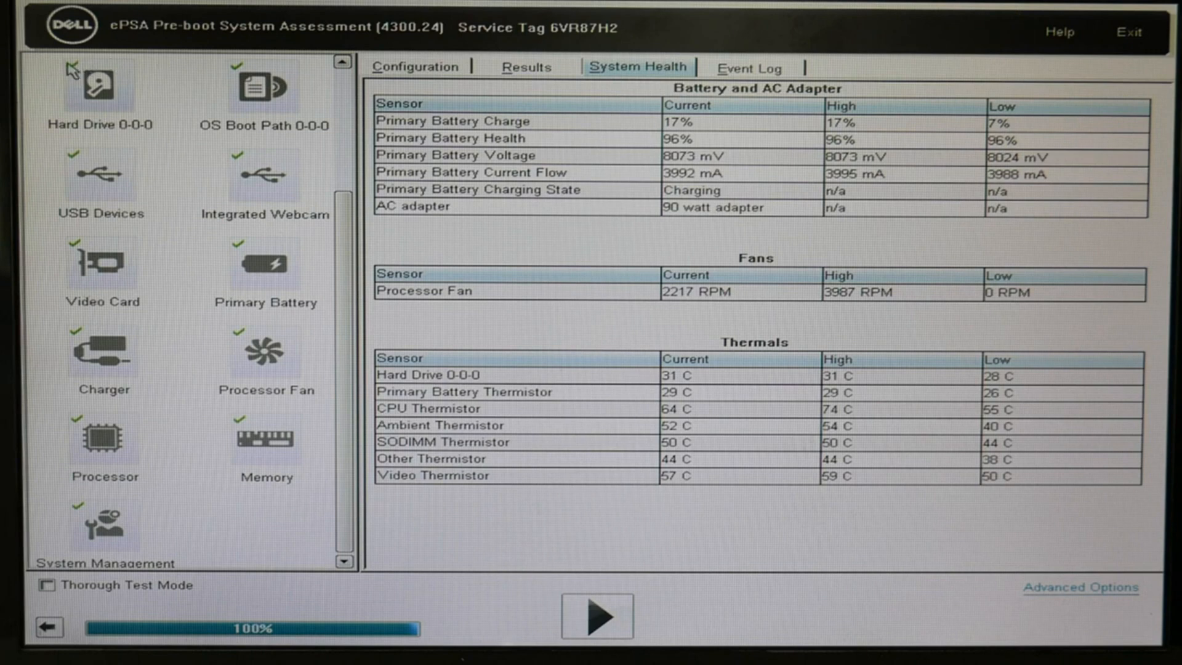
pyautogui.moveTo(301, 444)
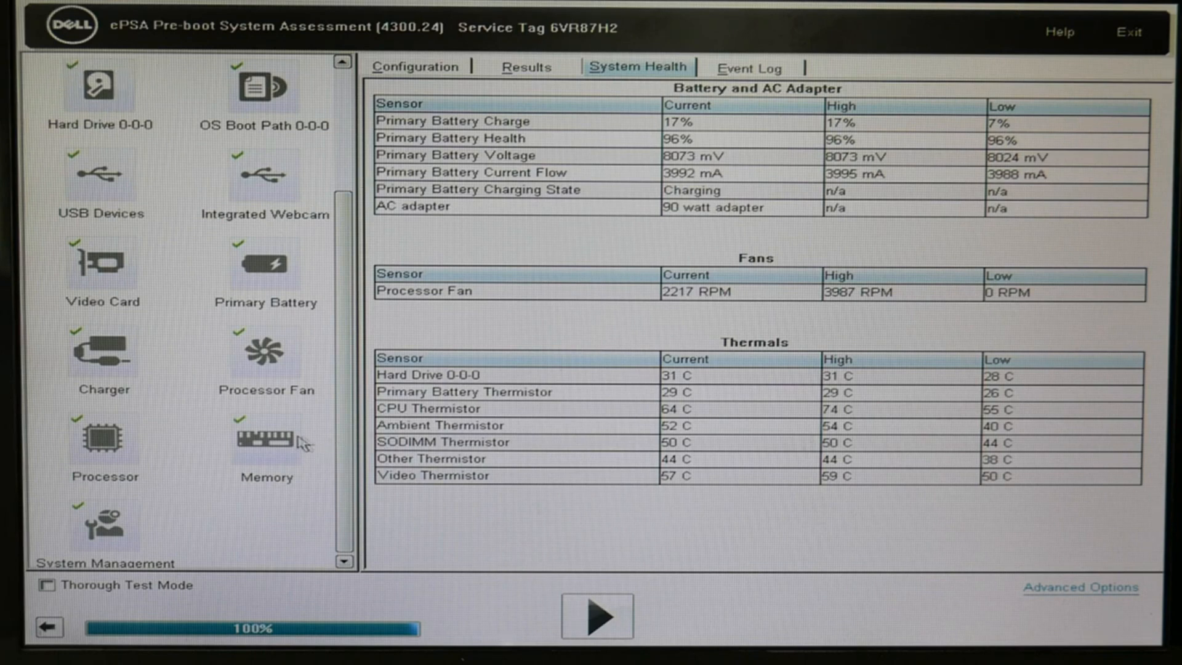
pyautogui.moveTo(784, 589)
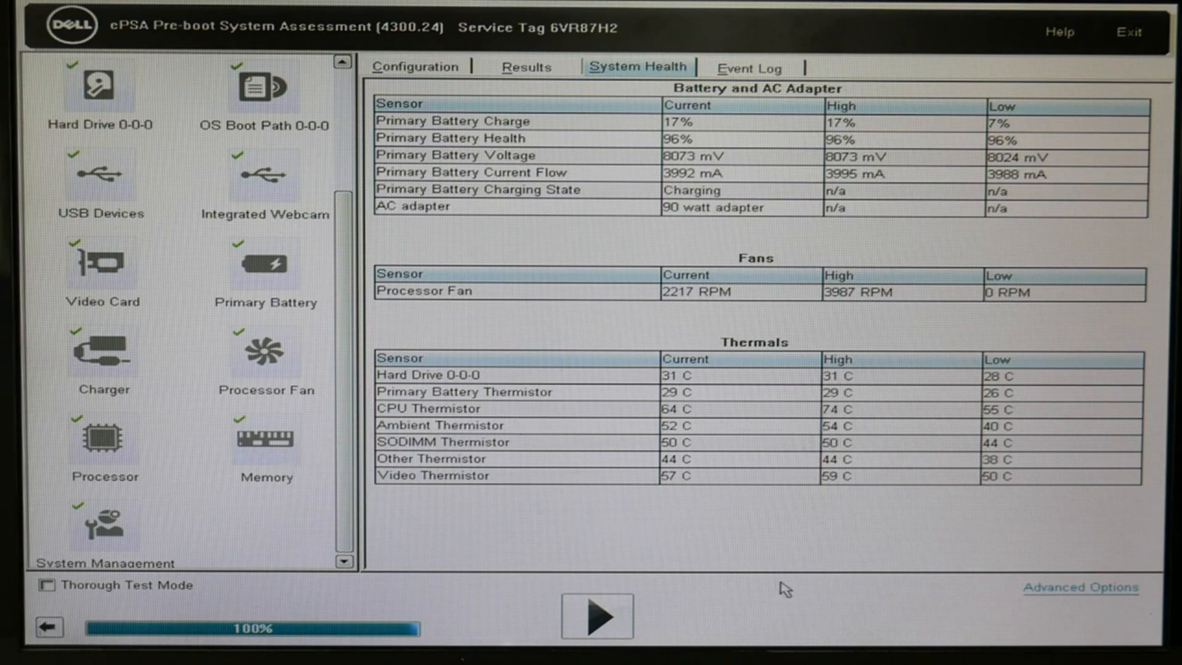